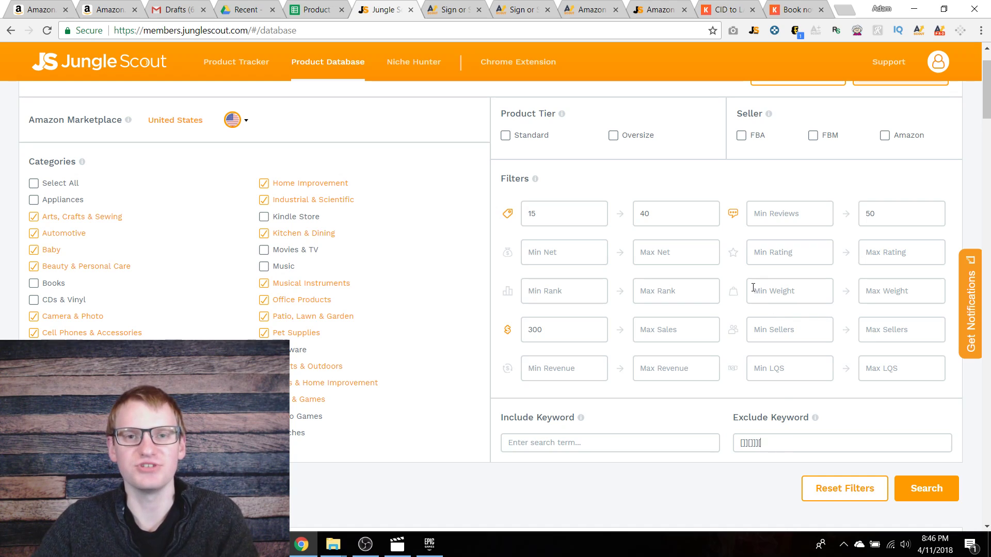
Highlight the Product Tracking actual sales figures, glance at the crepe maker results tab, then return
left_click(314, 9)
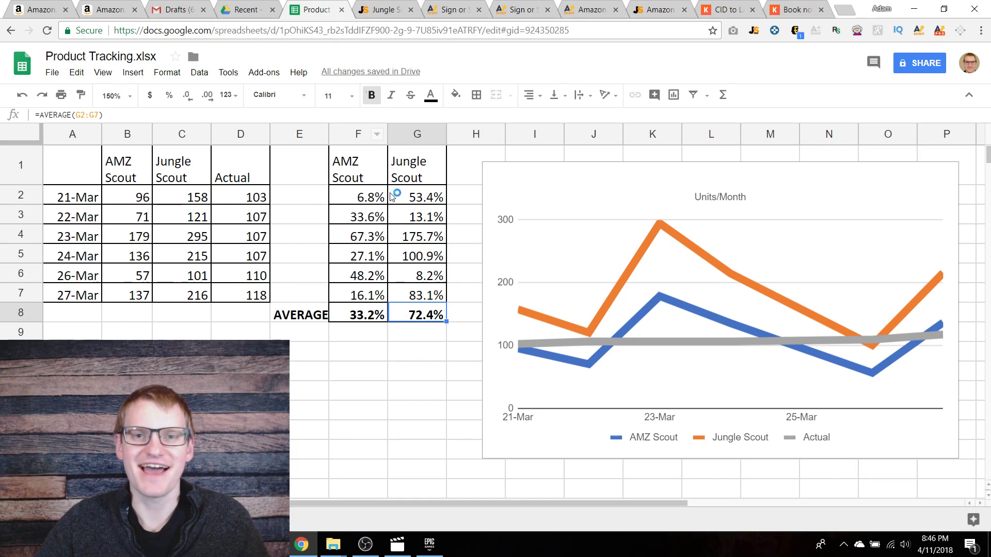
left_click(240, 197)
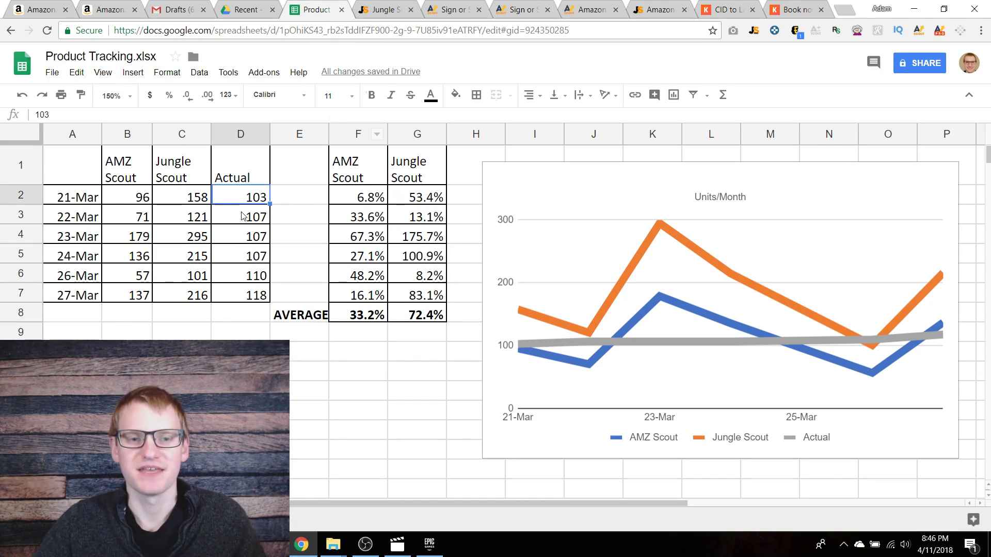
left_click_drag(239, 197, 239, 294)
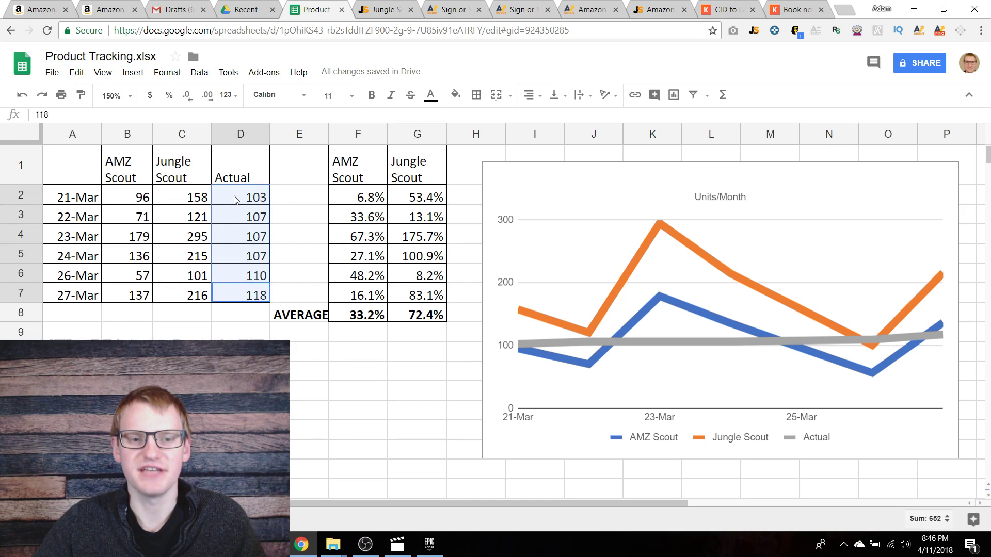
left_click(239, 255)
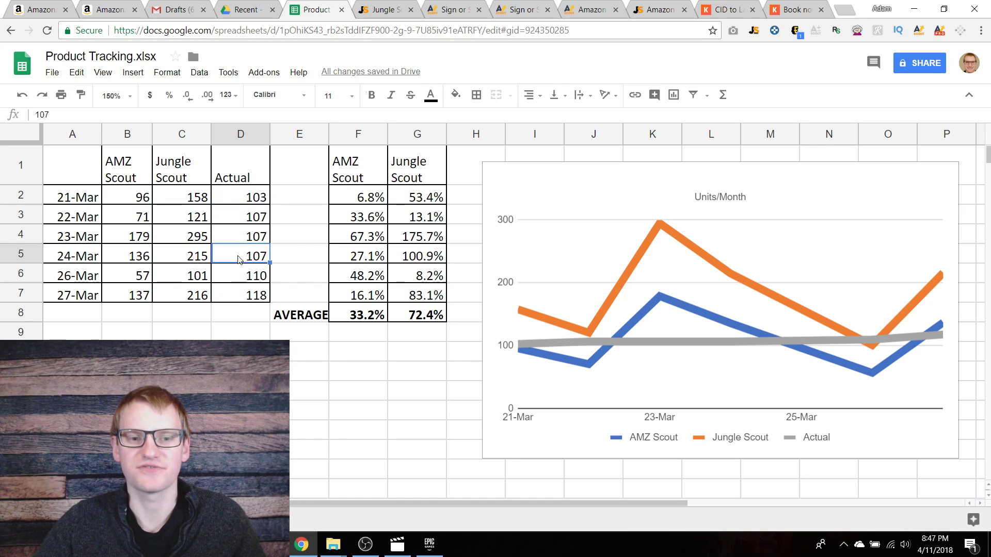
left_click(72, 196)
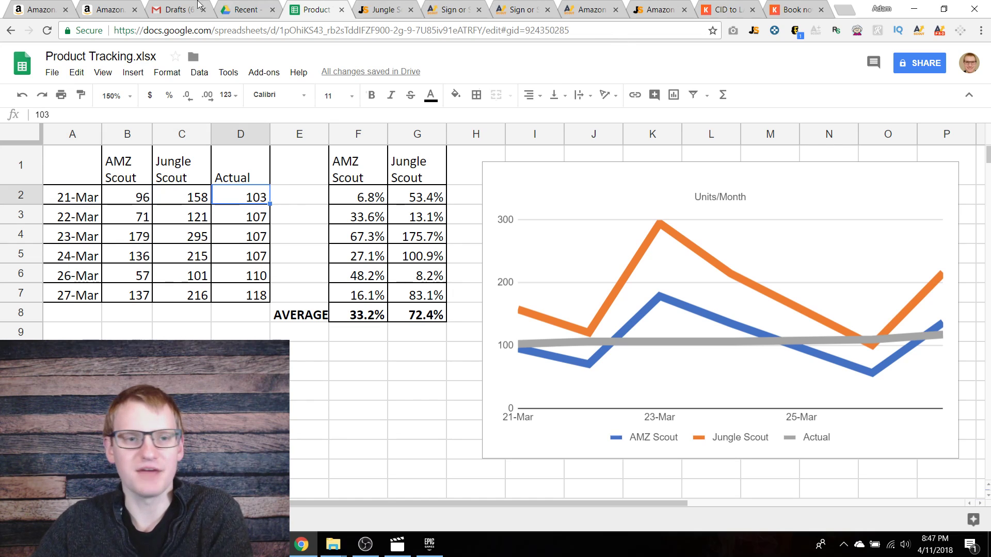
left_click(35, 10)
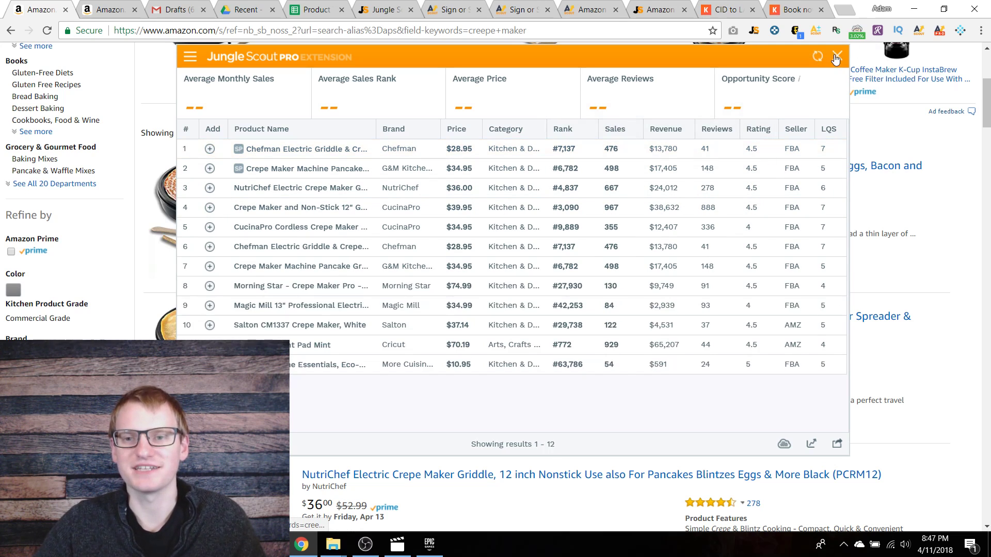
left_click(314, 9)
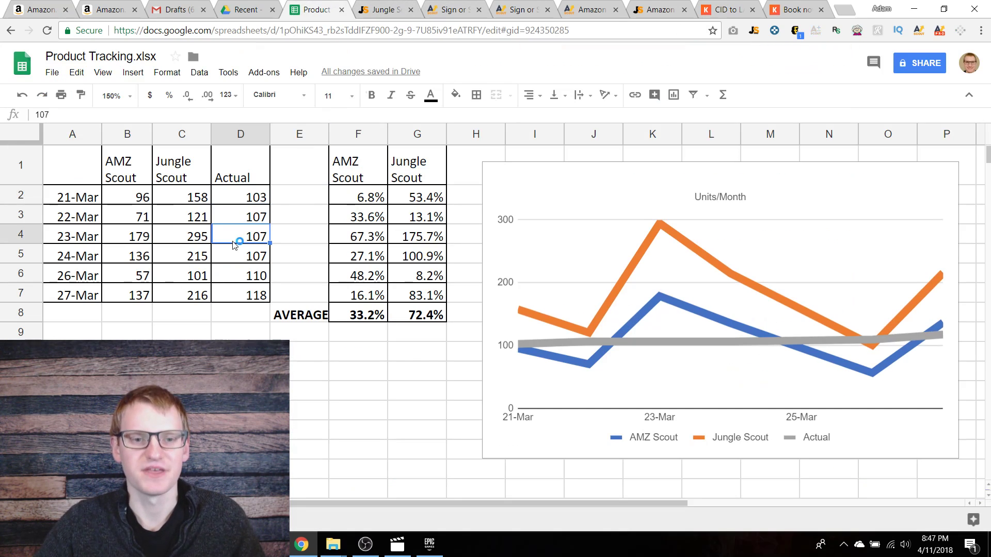
left_click(416, 315)
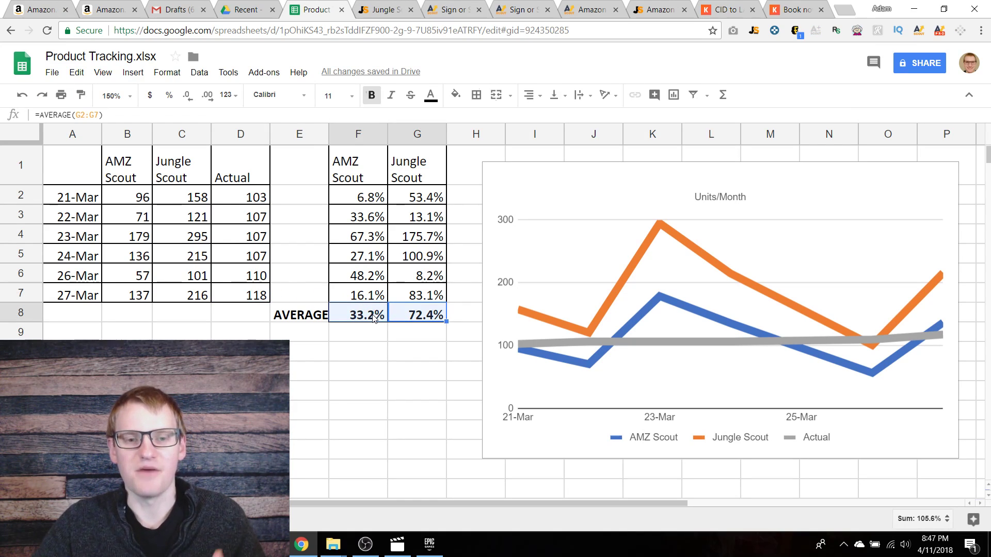
left_click(358, 315)
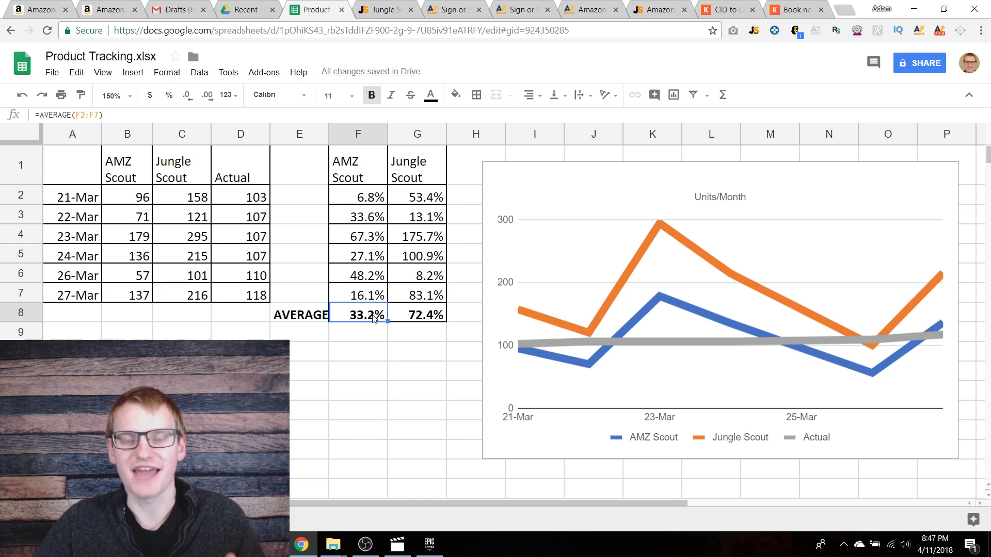
mouse_move(410, 318)
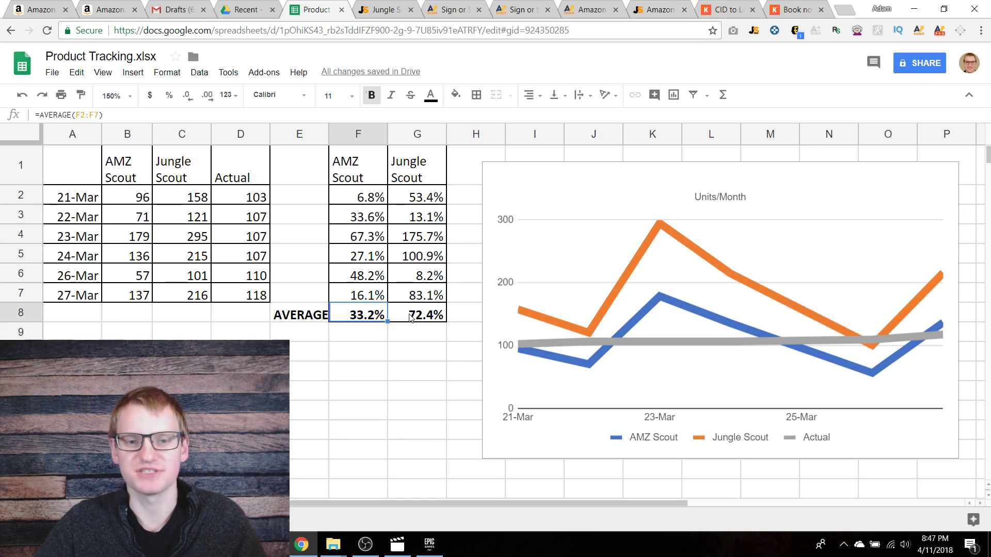
left_click(416, 315)
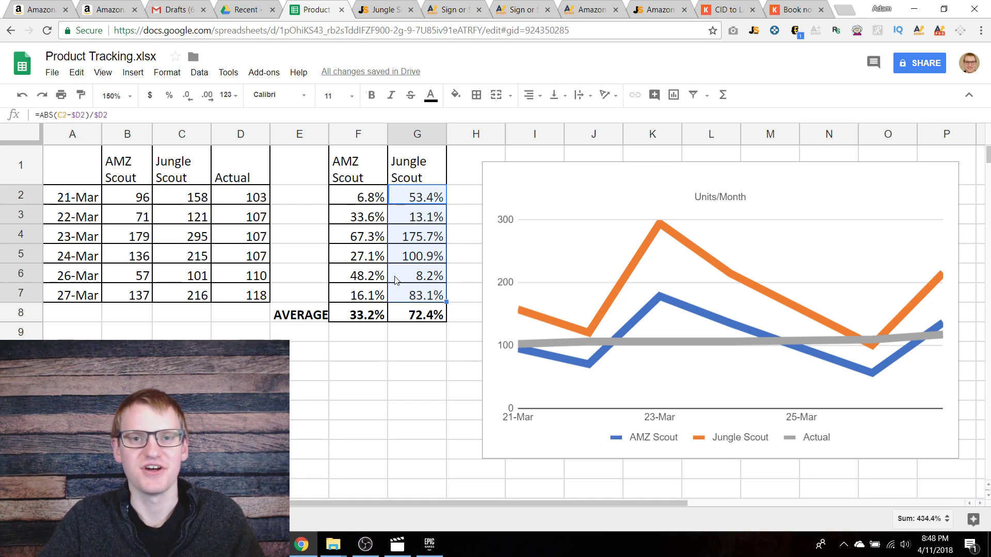
left_click(416, 235)
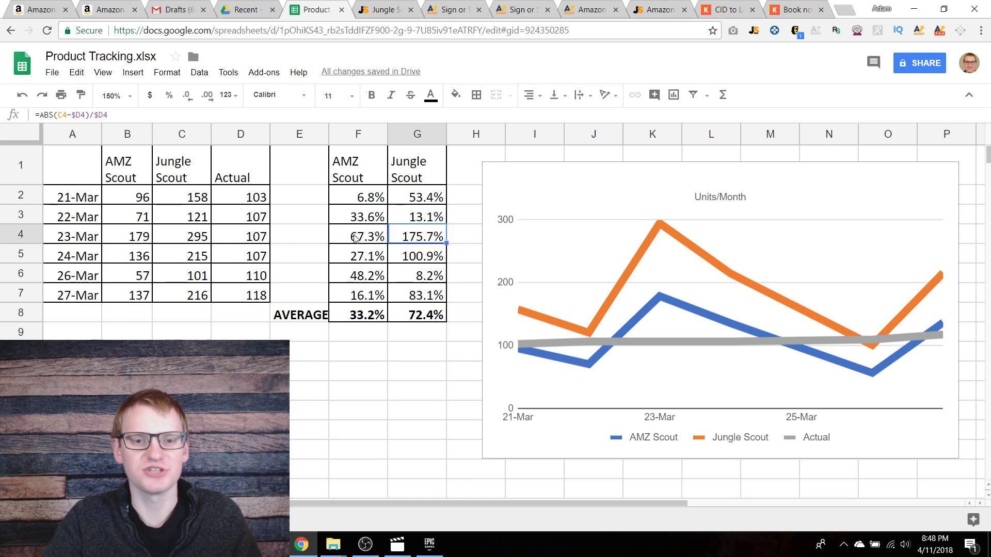
left_click(357, 236)
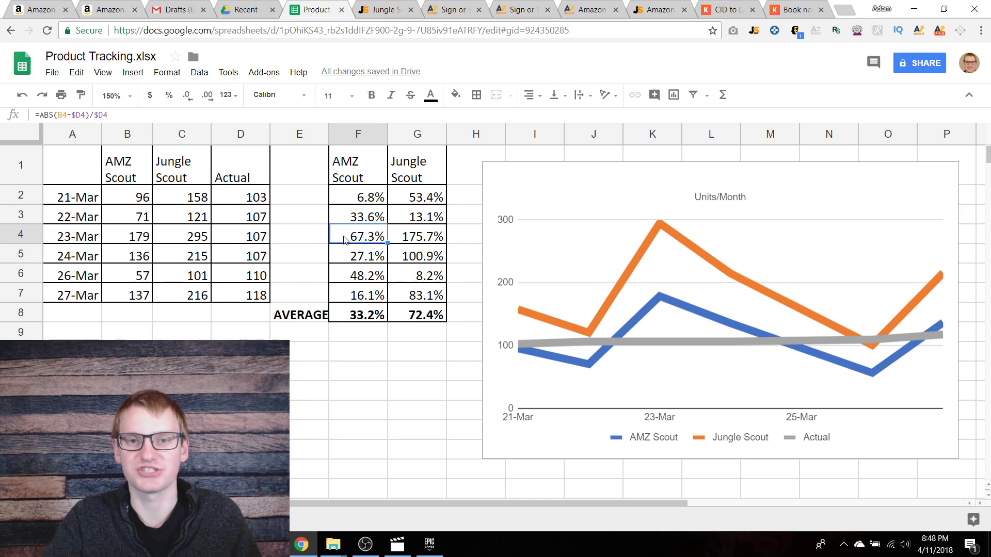
left_click(416, 236)
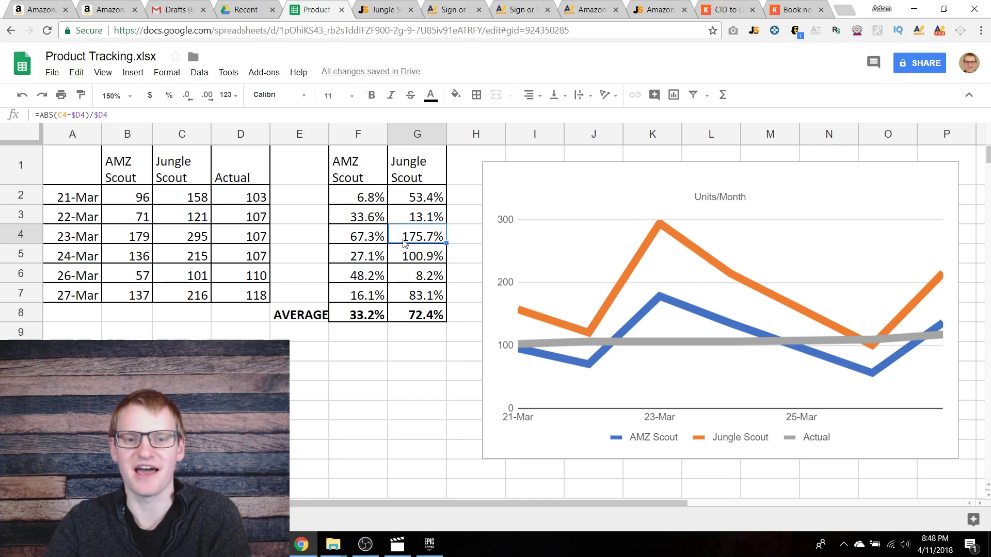
left_click(416, 332)
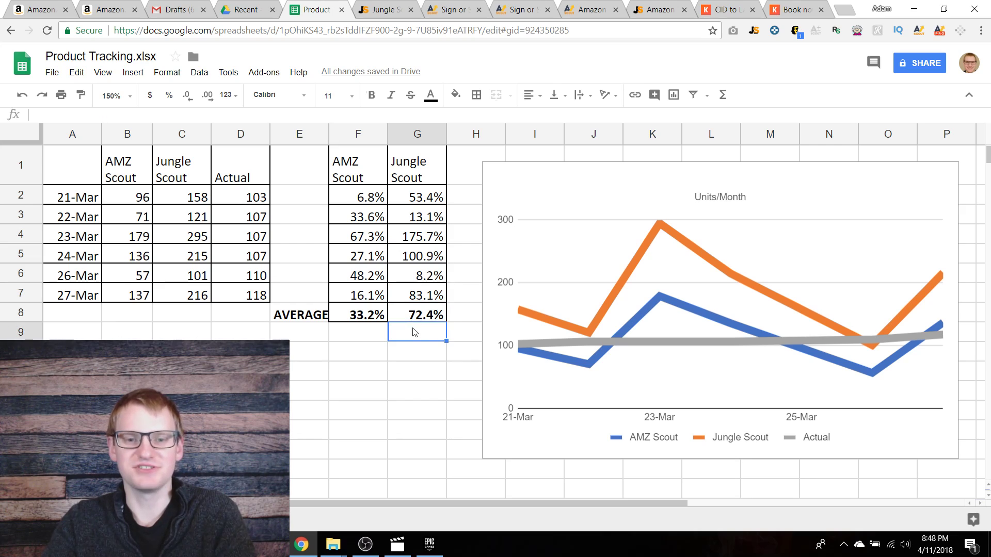
left_click(719, 310)
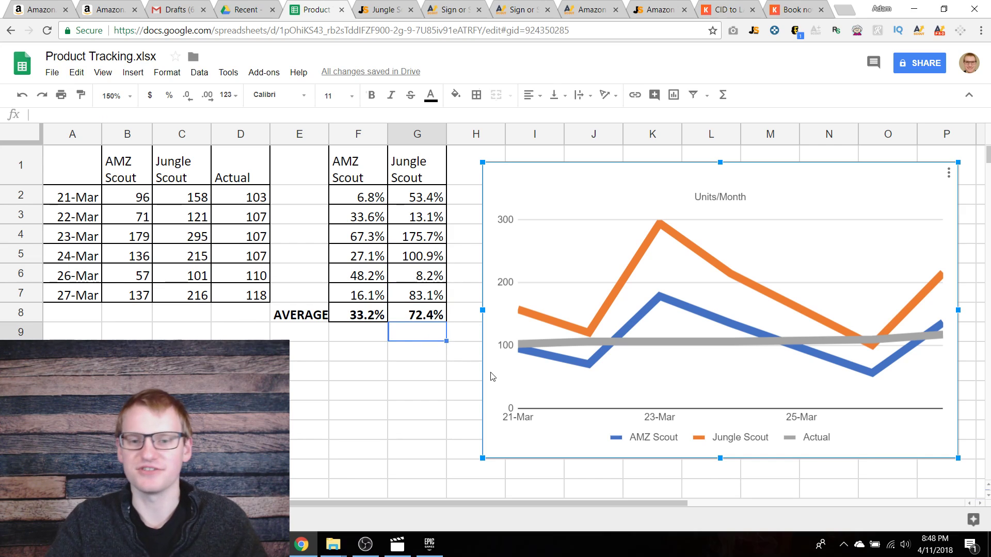
mouse_move(625, 271)
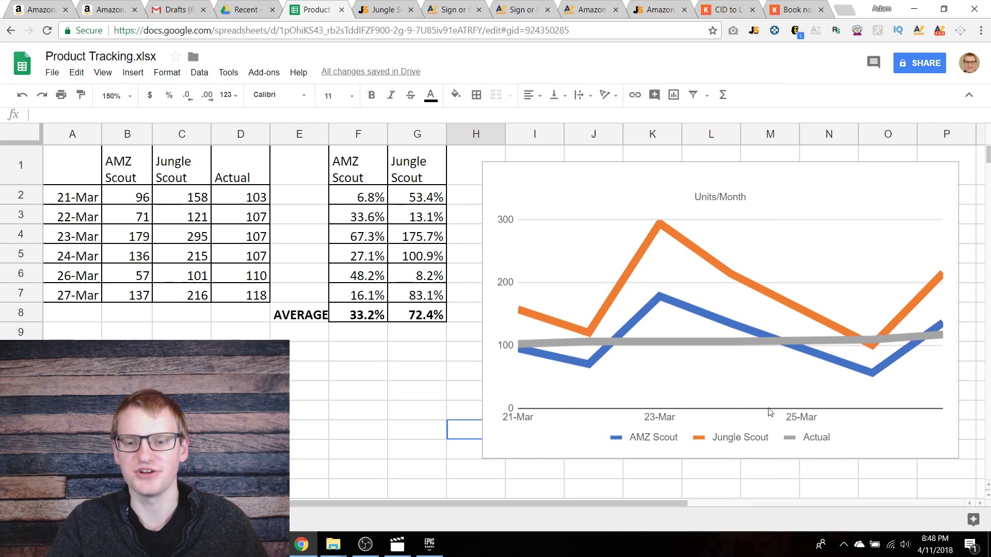
left_click(357, 372)
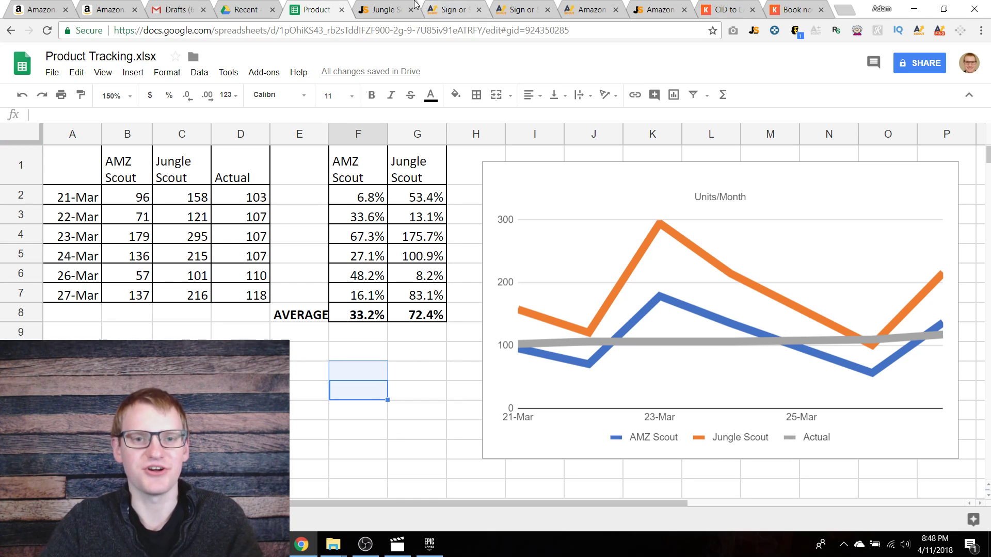
left_click(107, 9)
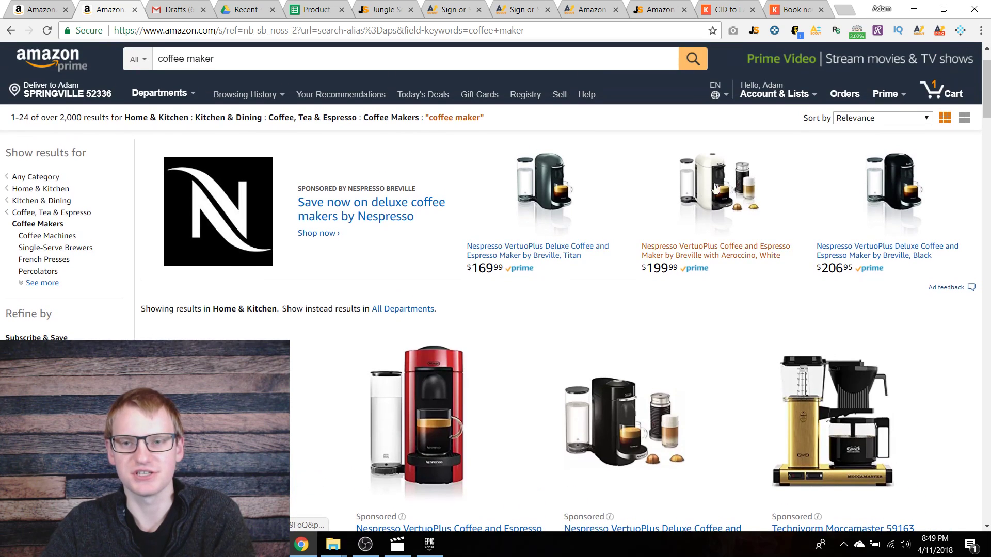
Open the Jungle Scout and AMZ Scout extension panels on the coffee maker results
left_click(753, 30)
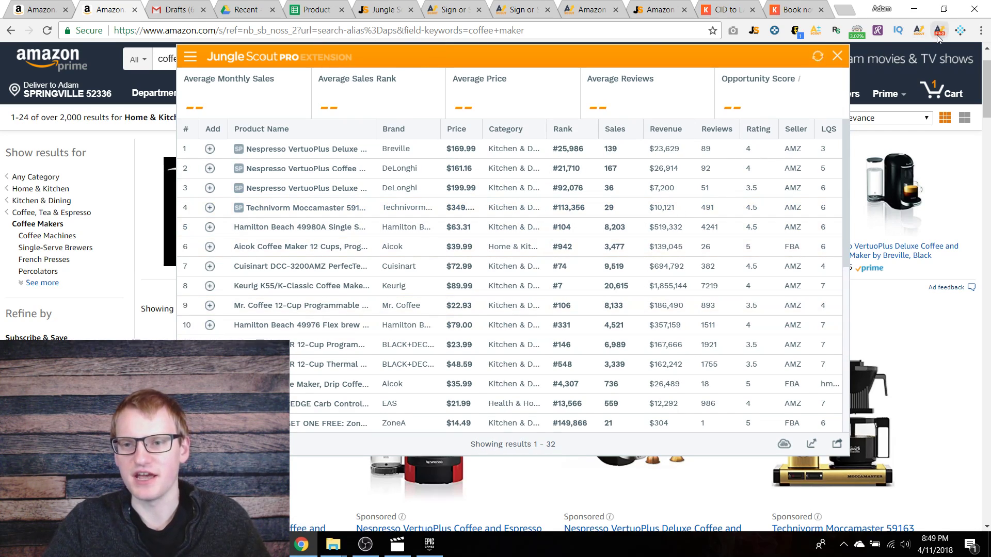
left_click(939, 30)
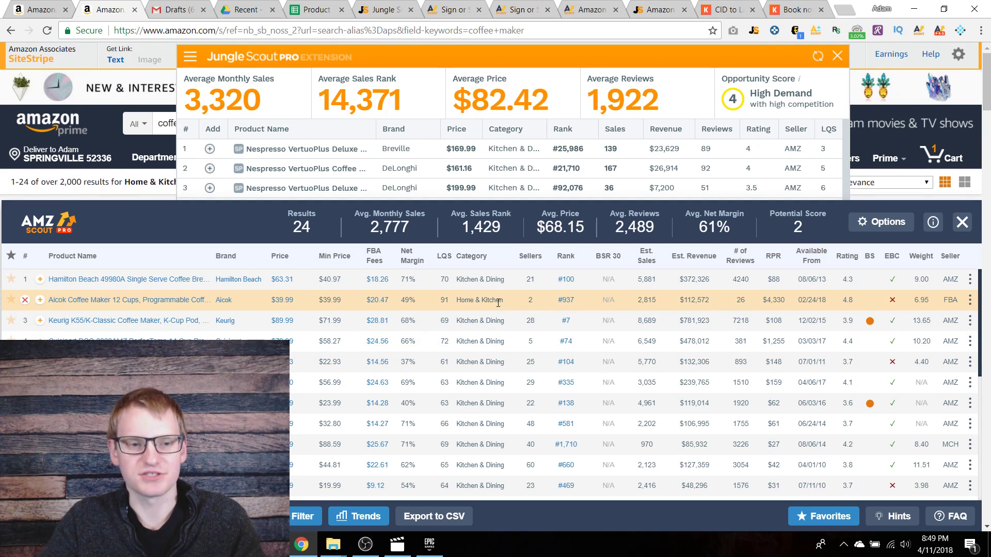
Scroll down to compare Mr. Coffee estimates: 8,133 Jungle Scout versus 5,770 AMZ Scout
scroll("down", 3)
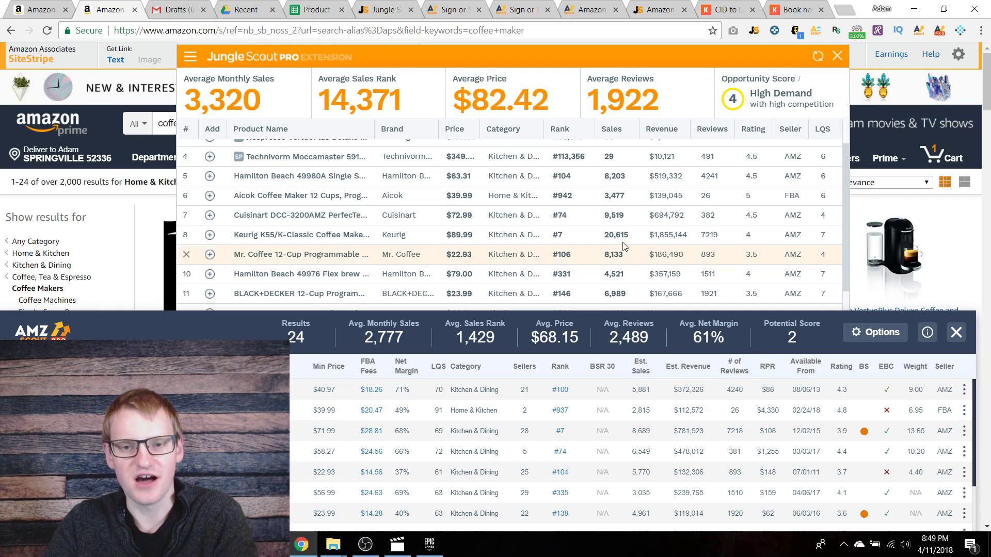
mouse_move(610, 202)
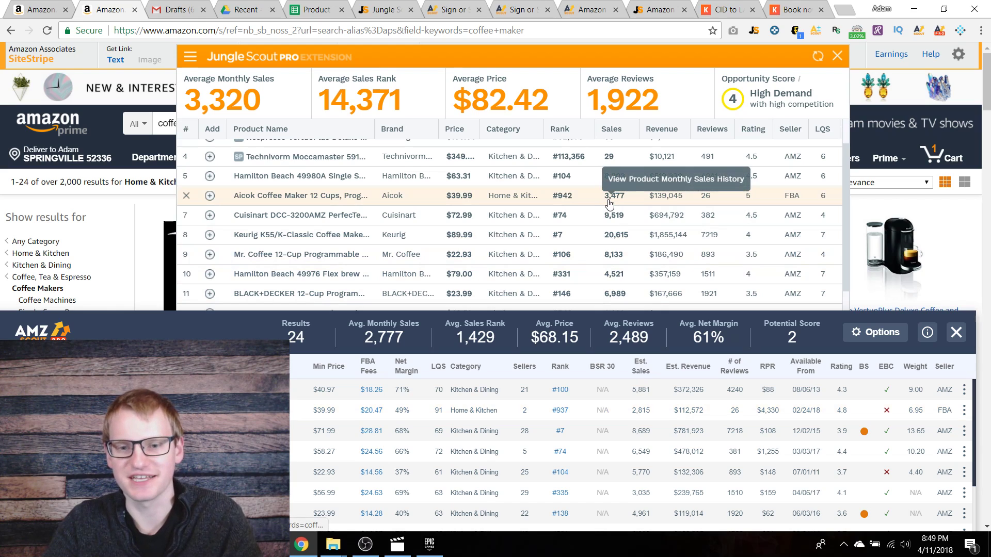
mouse_move(611, 176)
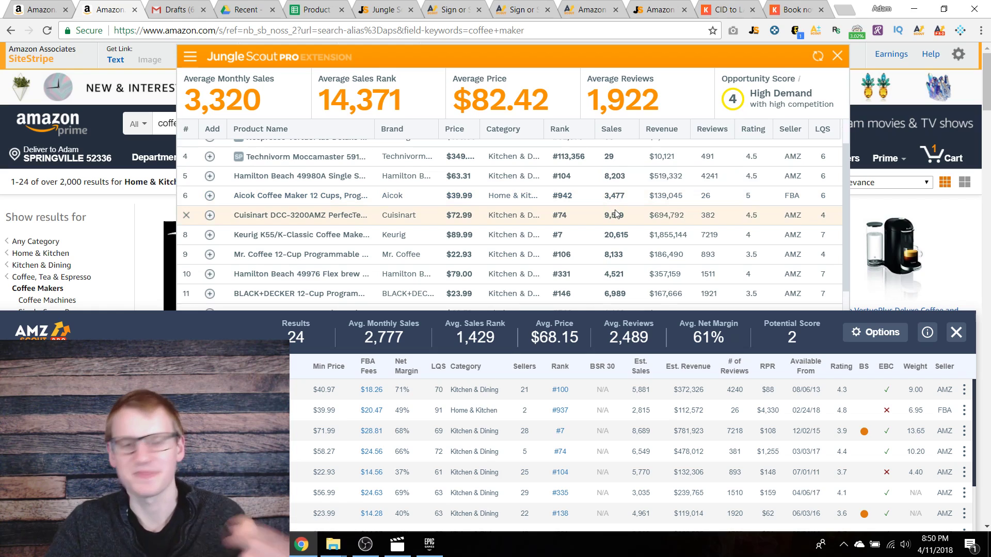
mouse_move(675, 220)
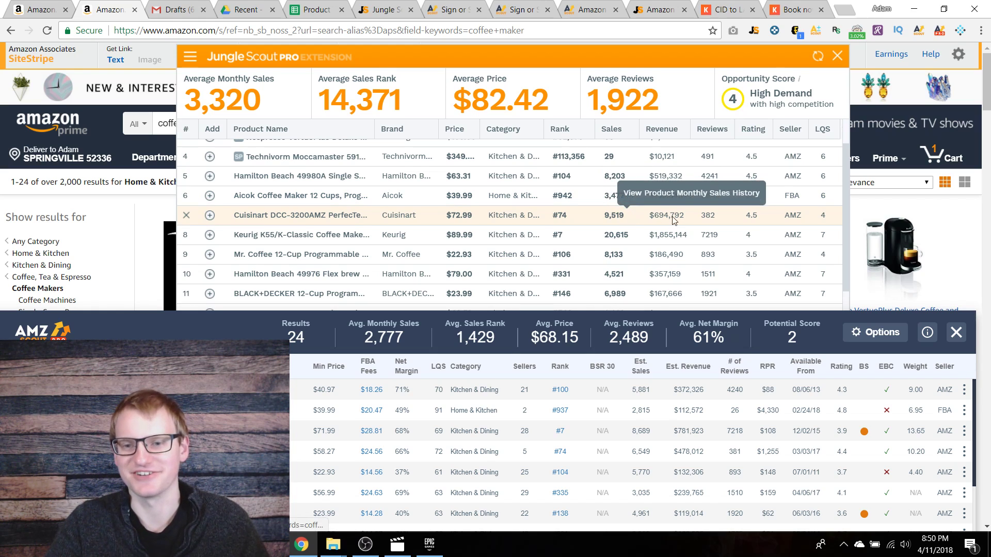
mouse_move(840, 225)
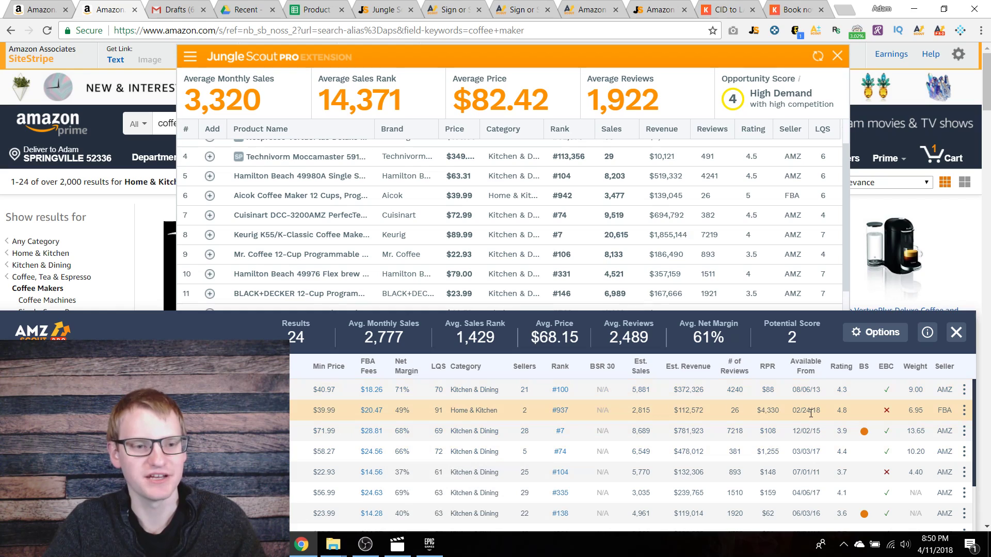
mouse_move(809, 417)
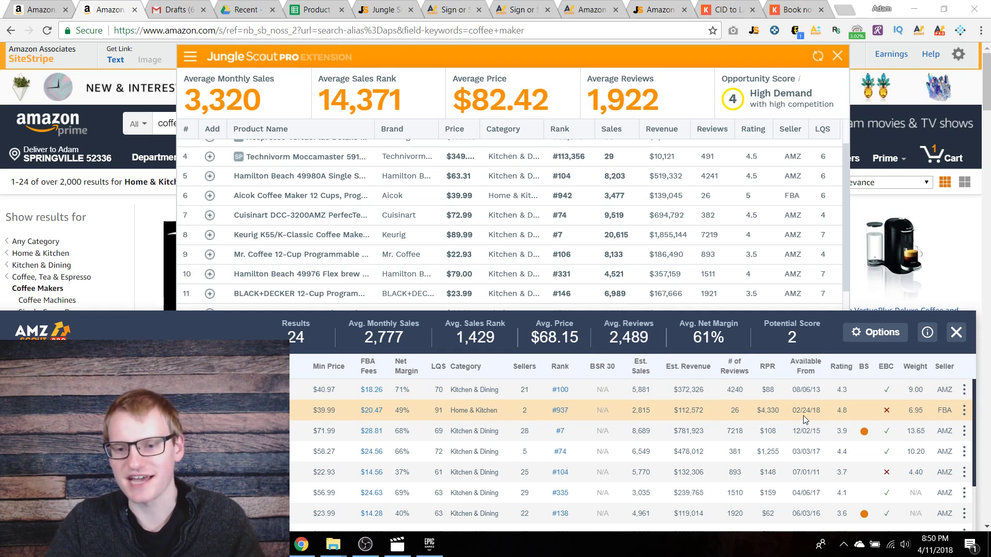
scroll("down", 3)
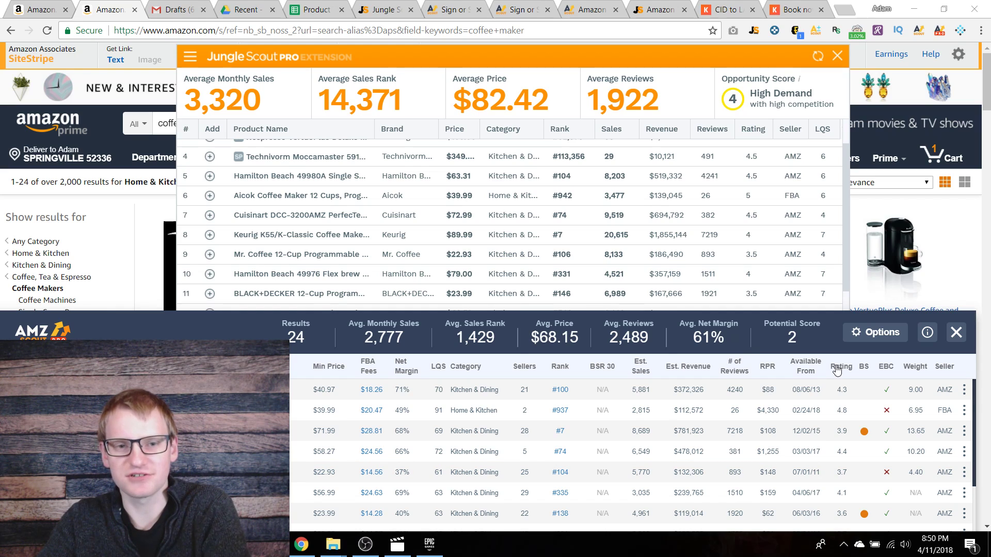
mouse_move(864, 367)
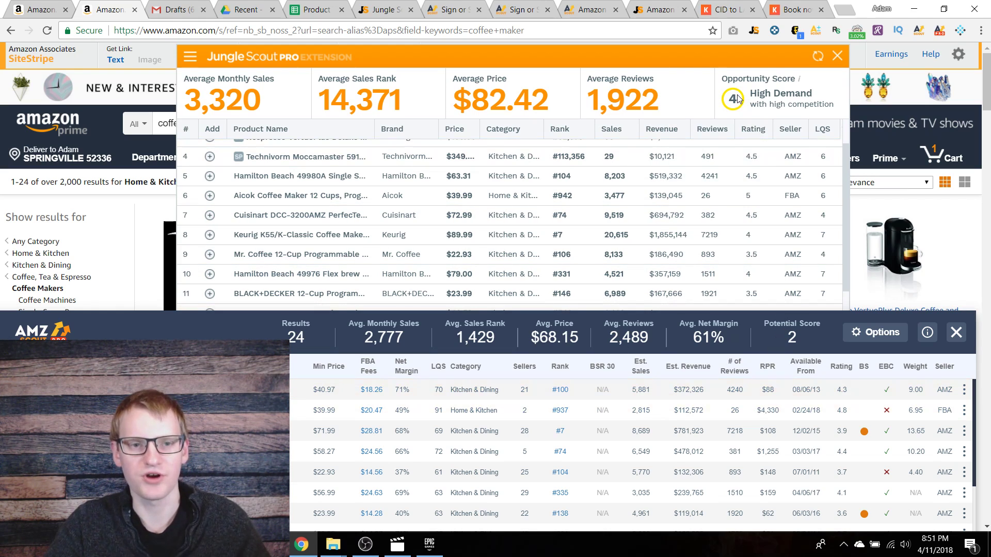
Close the Jungle Scout and AMZ Scout panels and go to the Jungle Scout web app
left_click(836, 56)
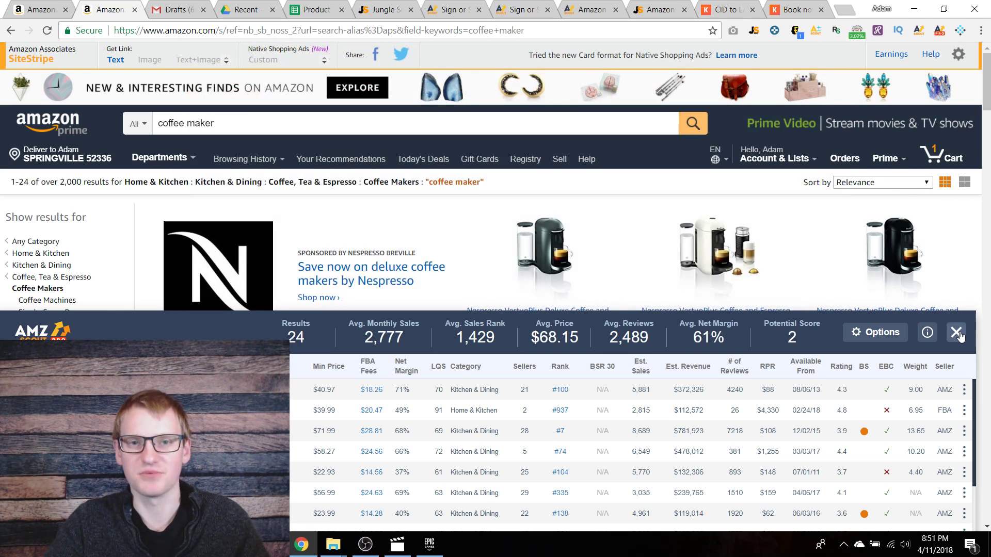
left_click(956, 332)
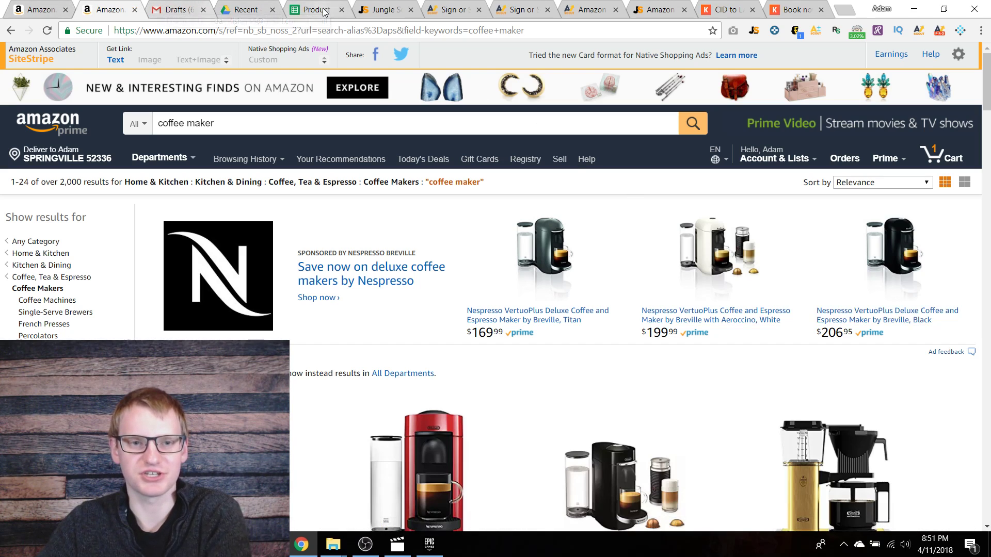
mouse_move(386, 9)
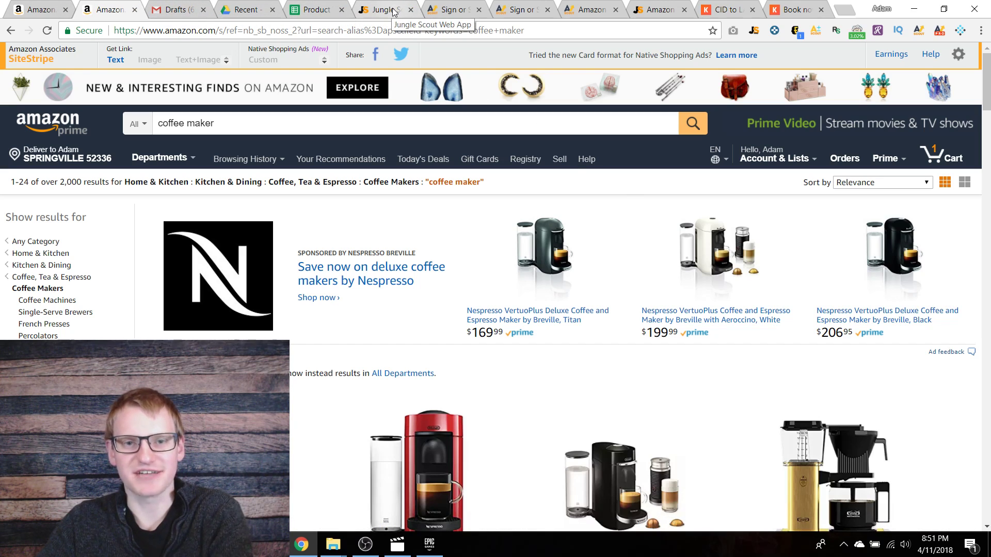
left_click(382, 9)
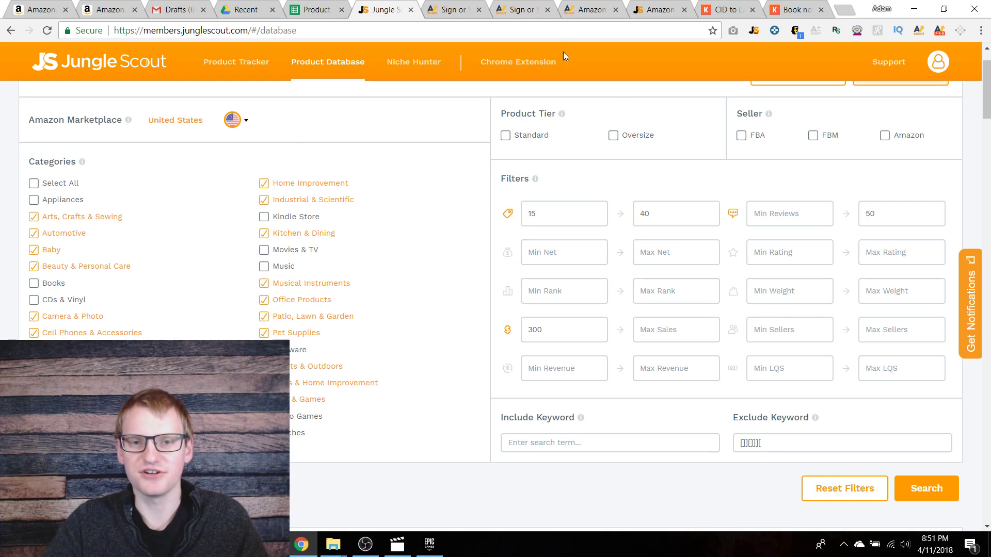
Compare AMZ Scout's database filters, then exclude the keyword 'nike' in Jungle Scout
left_click(452, 9)
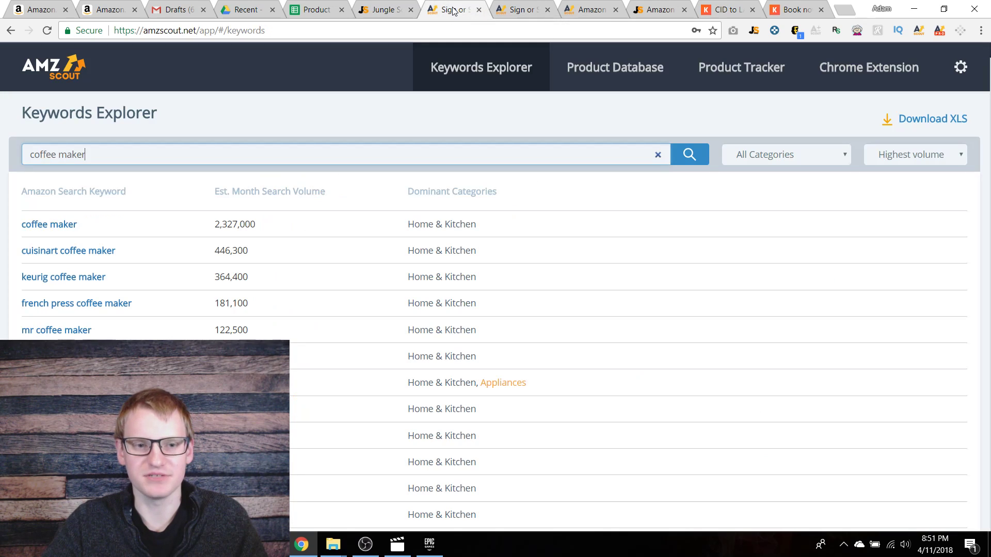
left_click(614, 67)
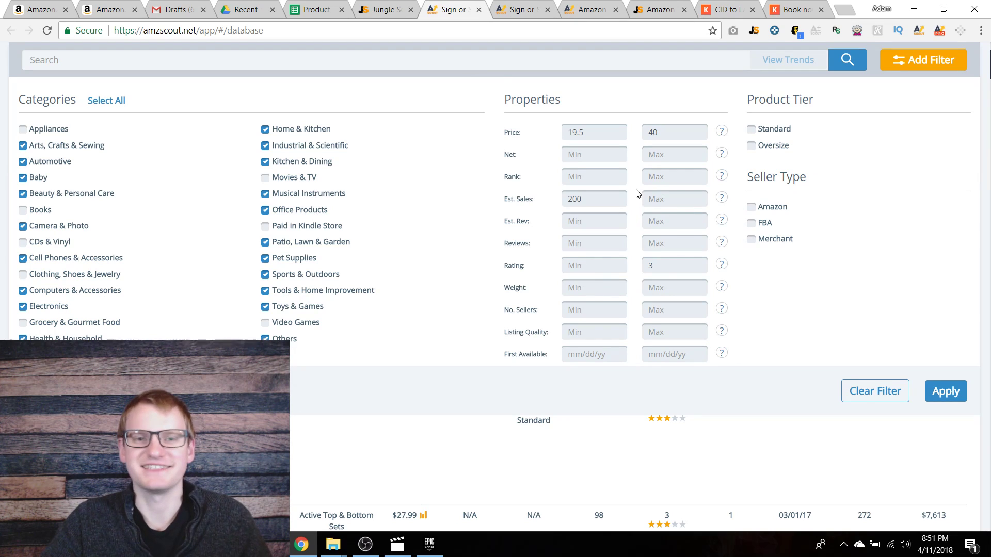
left_click(385, 9)
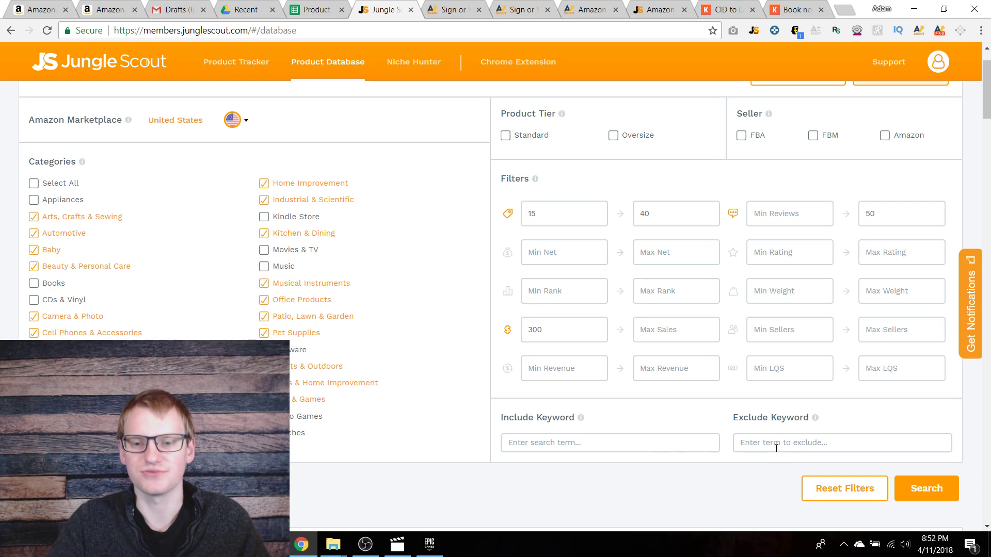
type("nike")
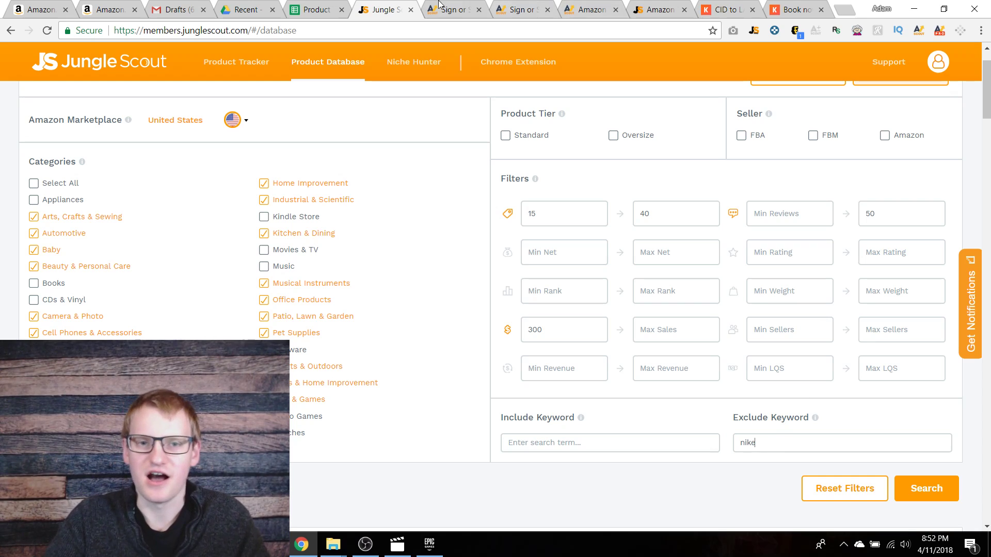
mouse_move(452, 9)
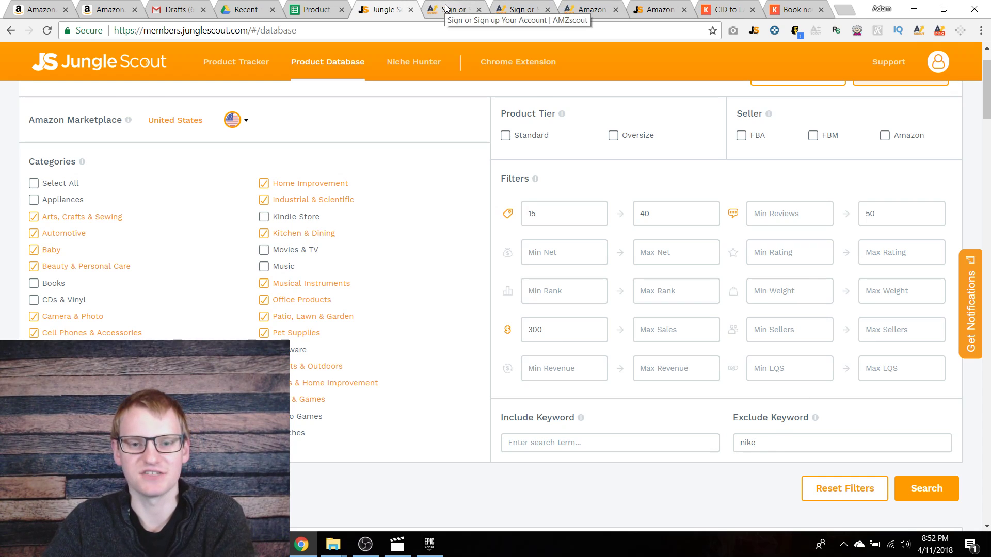
Review the AMZ Scout 'coffee maker' keyword results, then view the $29.99/$39.99/$59.99 pricing plans
left_click(453, 9)
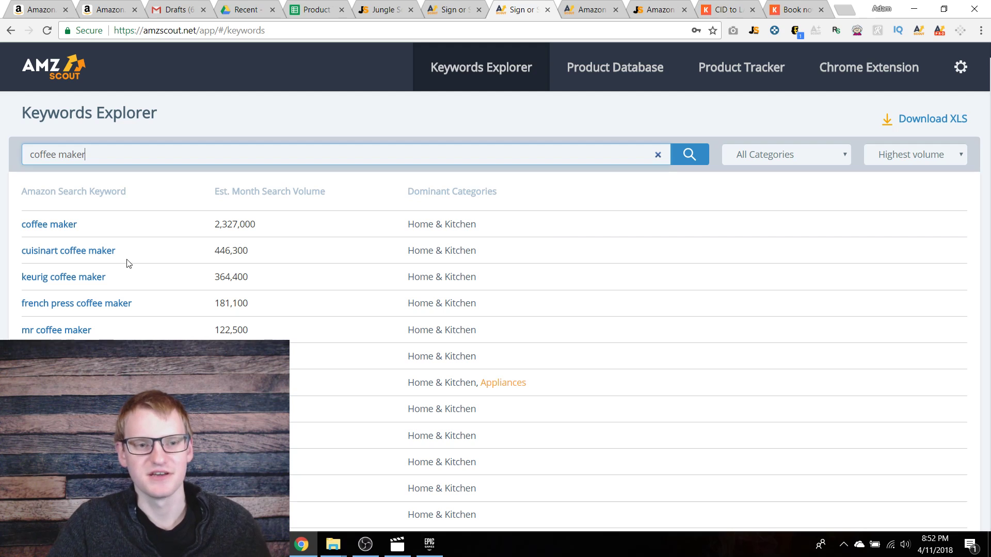
mouse_move(272, 276)
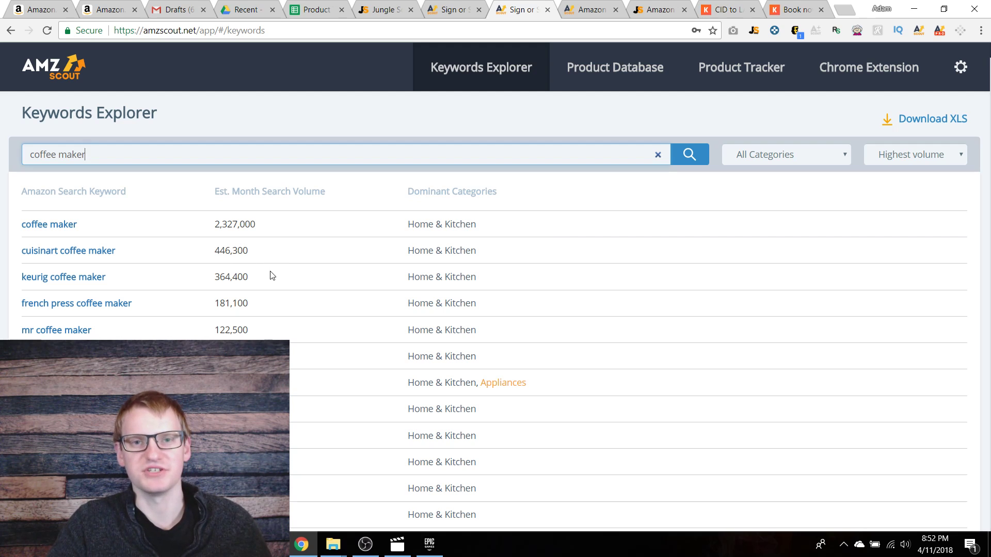
scroll("down", 3)
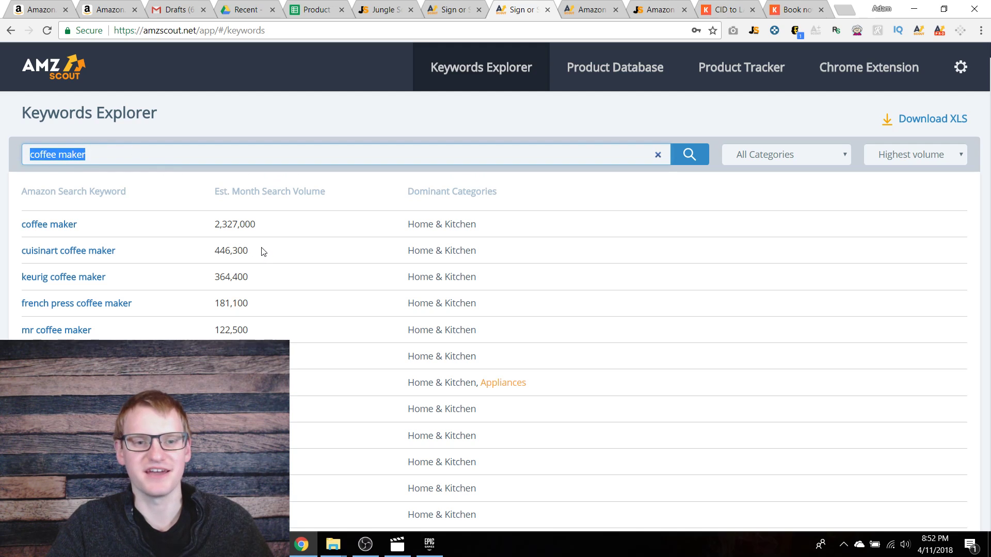
double_click(235, 224)
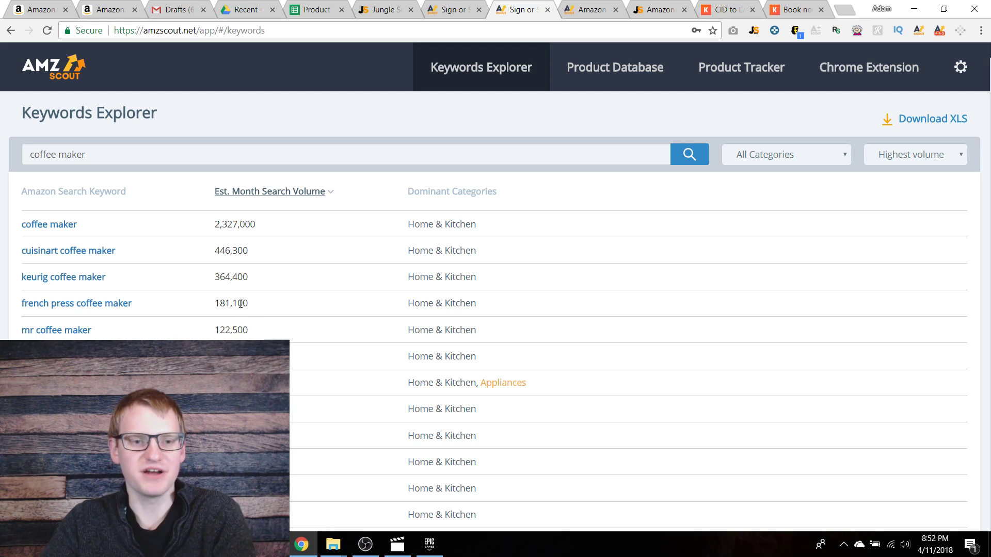
scroll("down", 3)
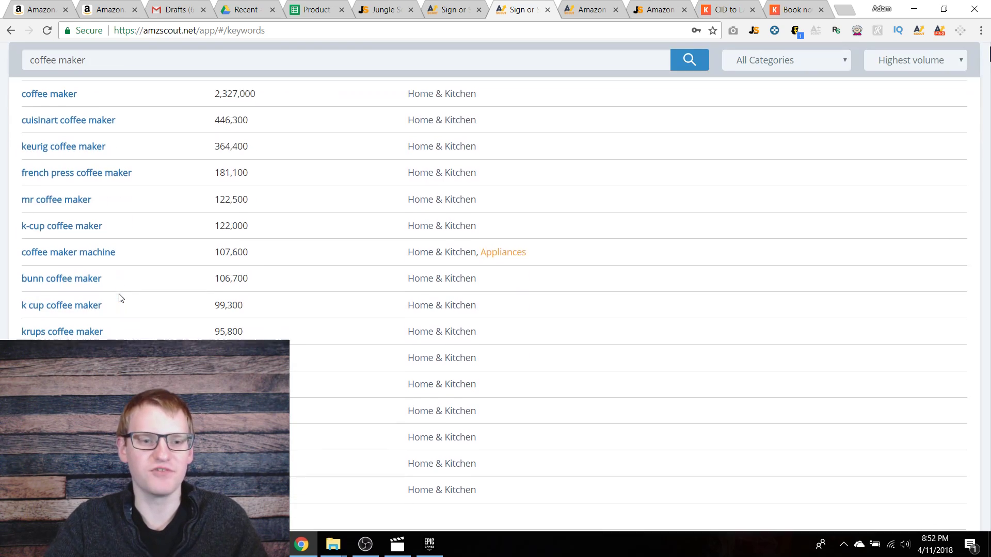
scroll("down", 3)
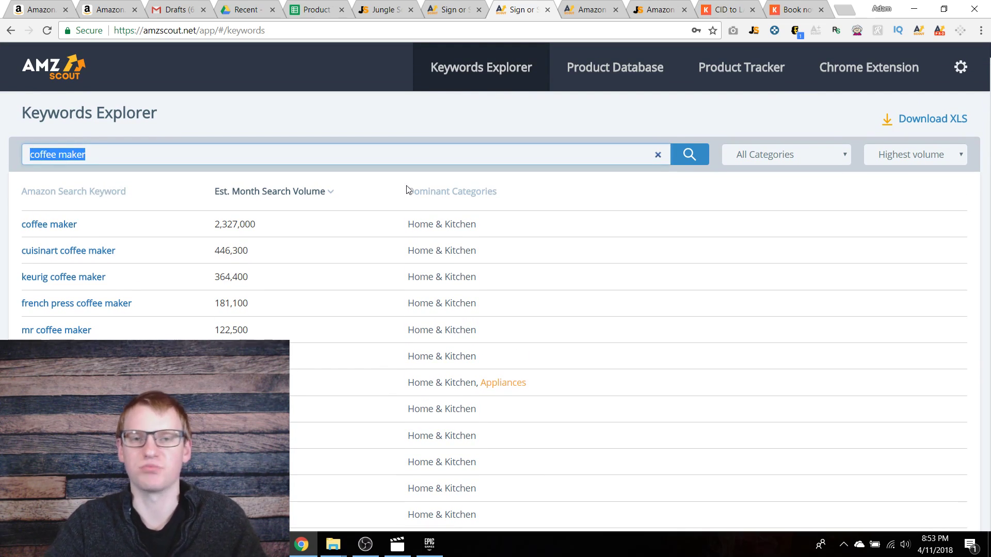
mouse_move(453, 8)
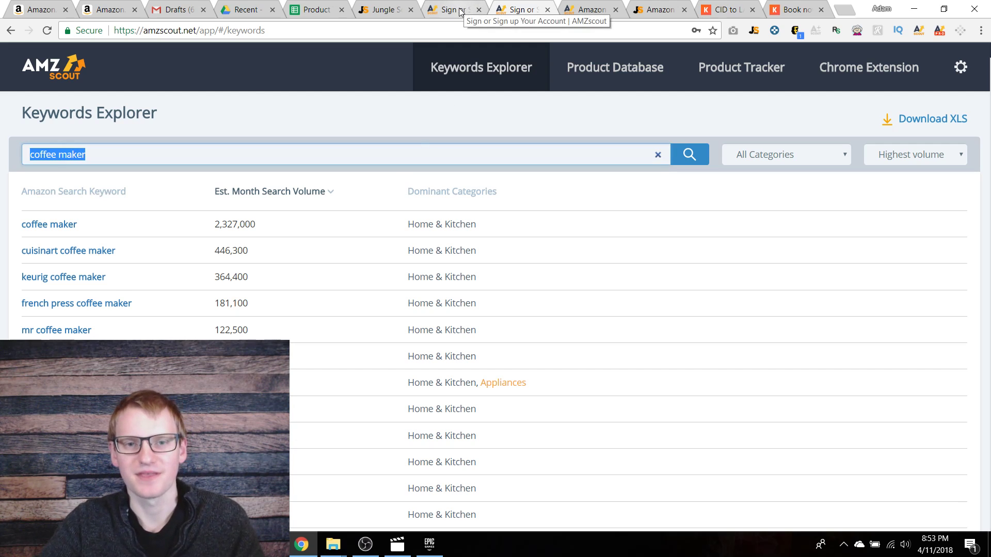
left_click(614, 67)
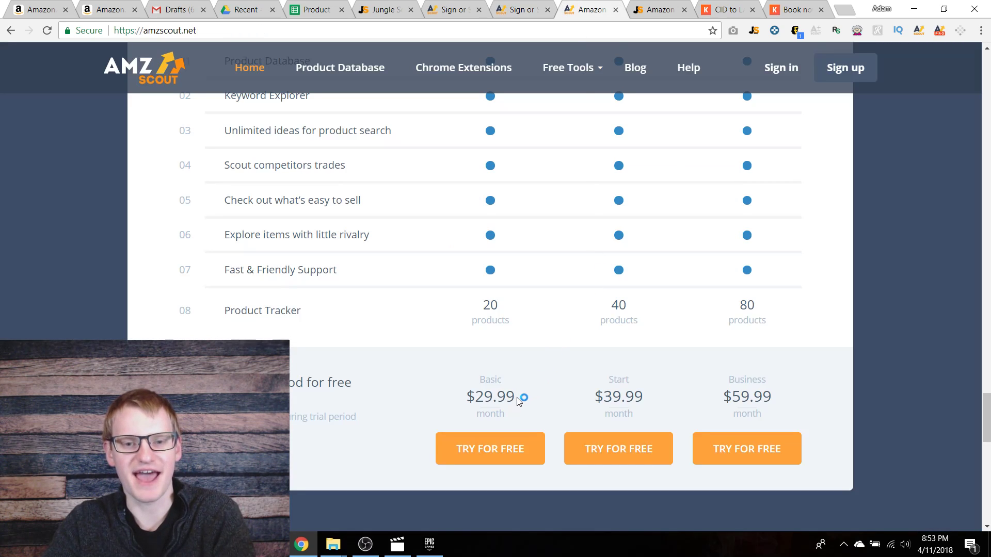
Mark the $29.99 Basic price, then scroll to Jungle Scout's Web App Pricing Plan
double_click(490, 397)
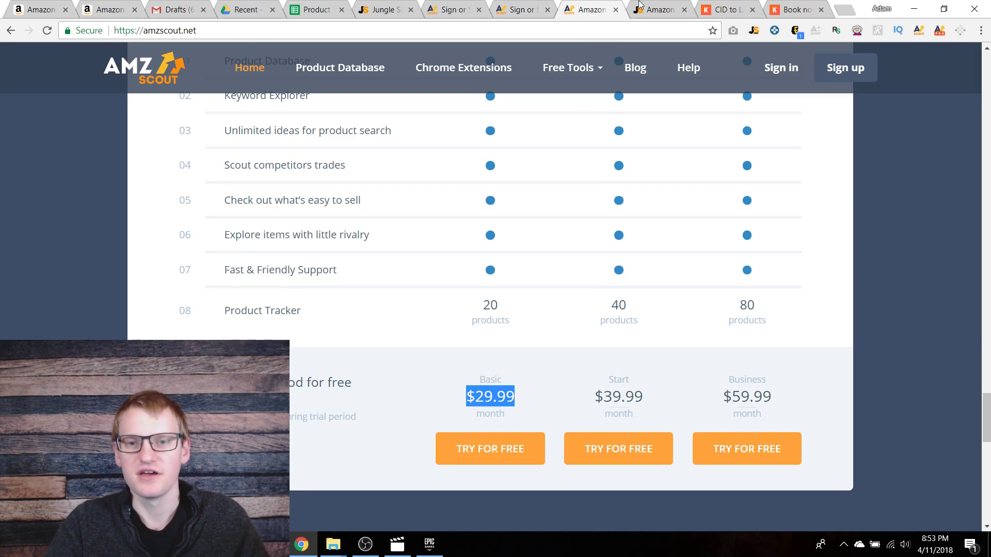
left_click(659, 10)
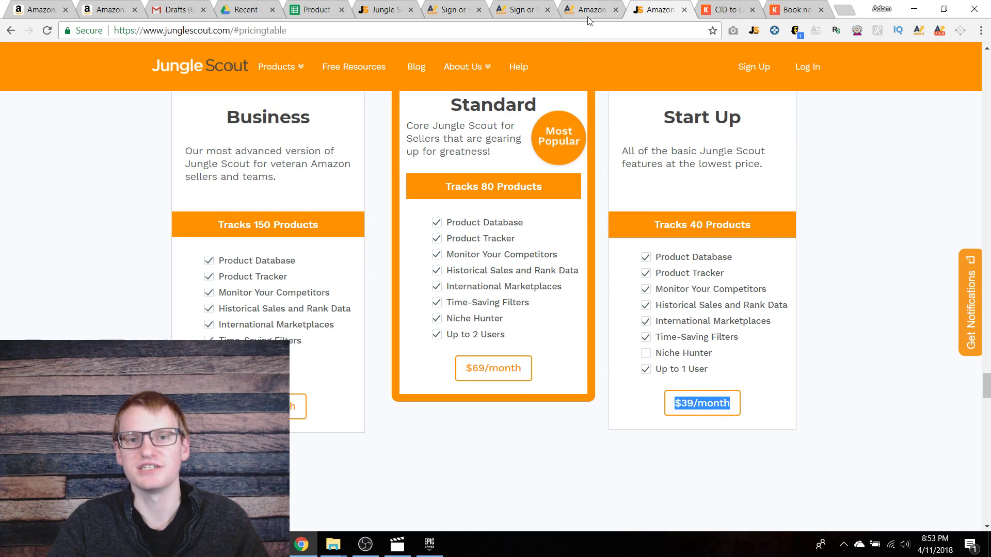
mouse_move(588, 10)
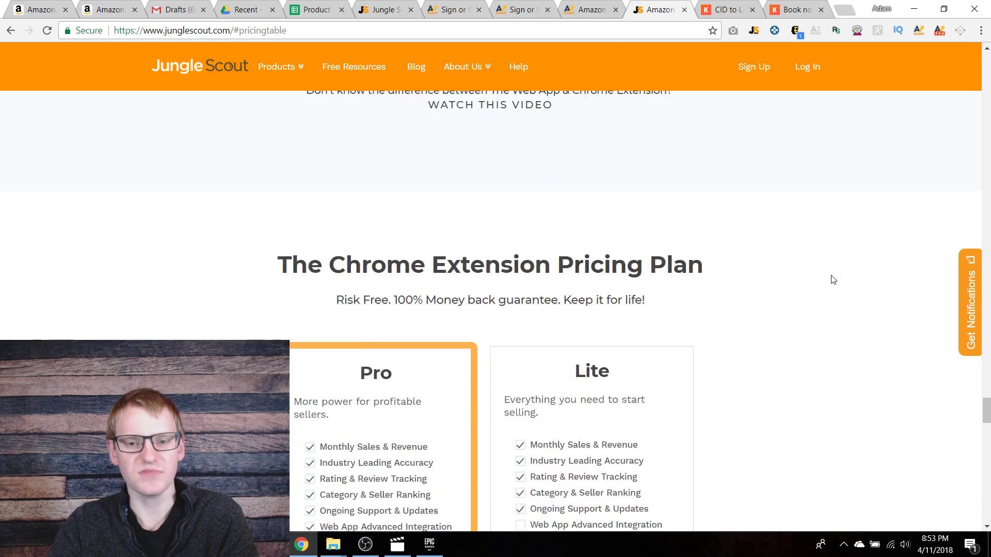
scroll("down", 3)
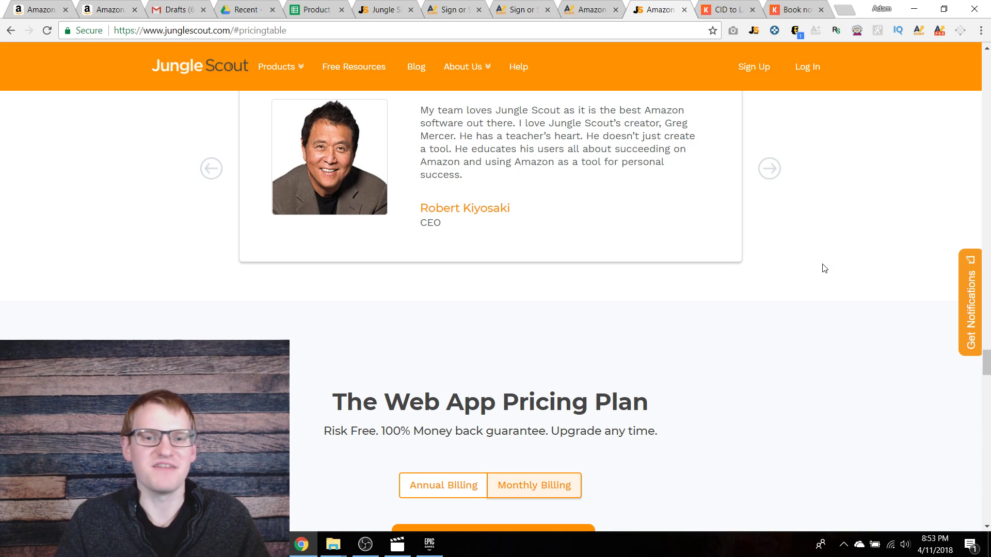
scroll("down", 3)
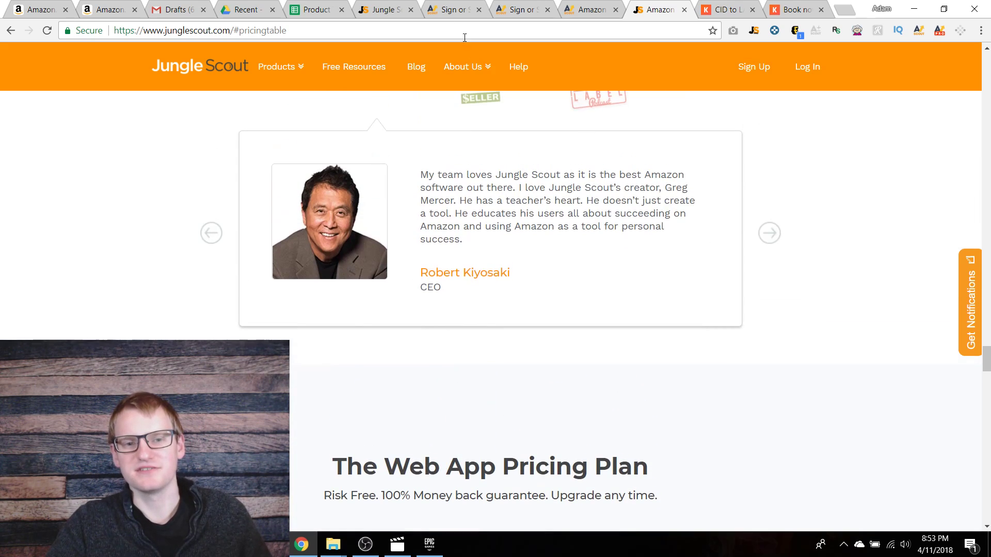
scroll("down", 3)
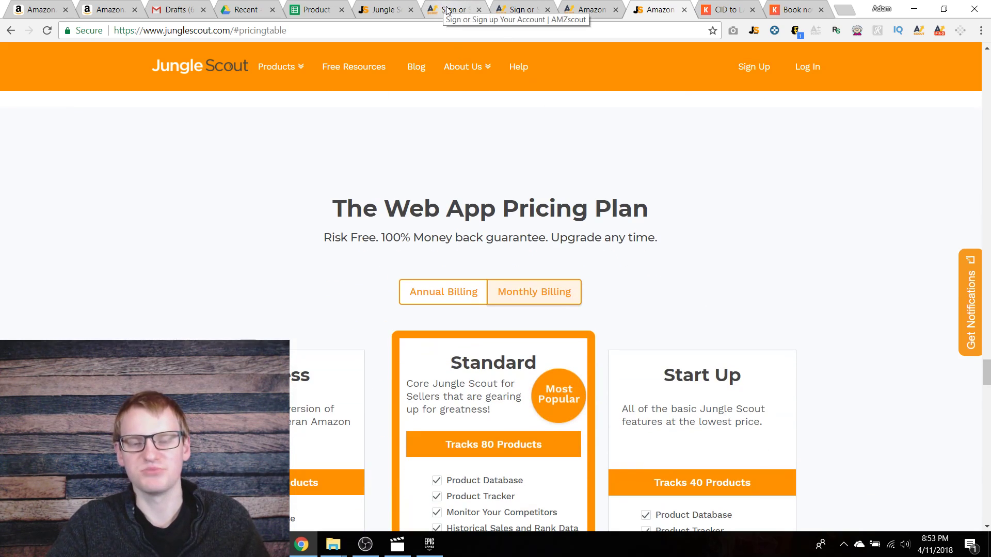
mouse_move(386, 9)
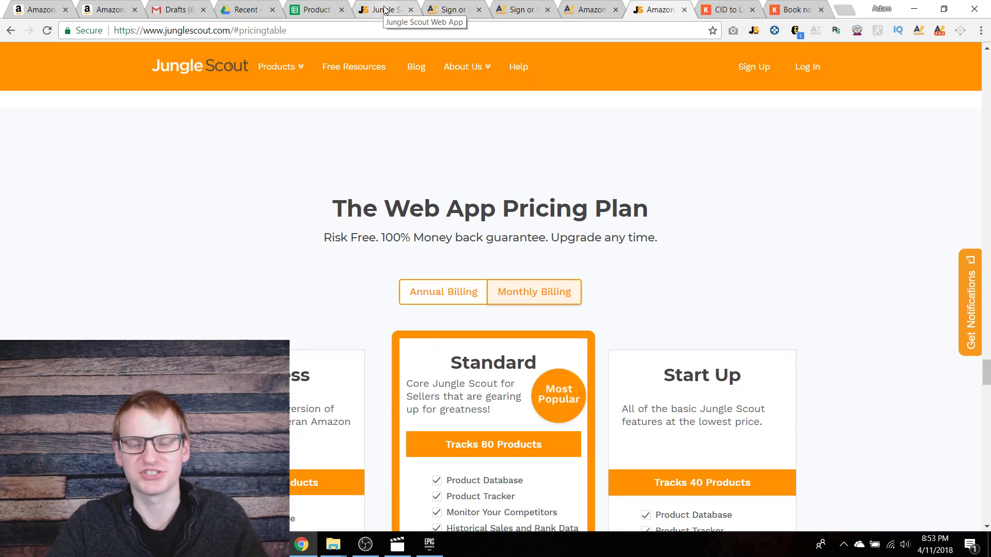
Revisit Jungle Scout's Product Database, then AMZ Scout's coffee maker keywords and pricing plans
left_click(386, 9)
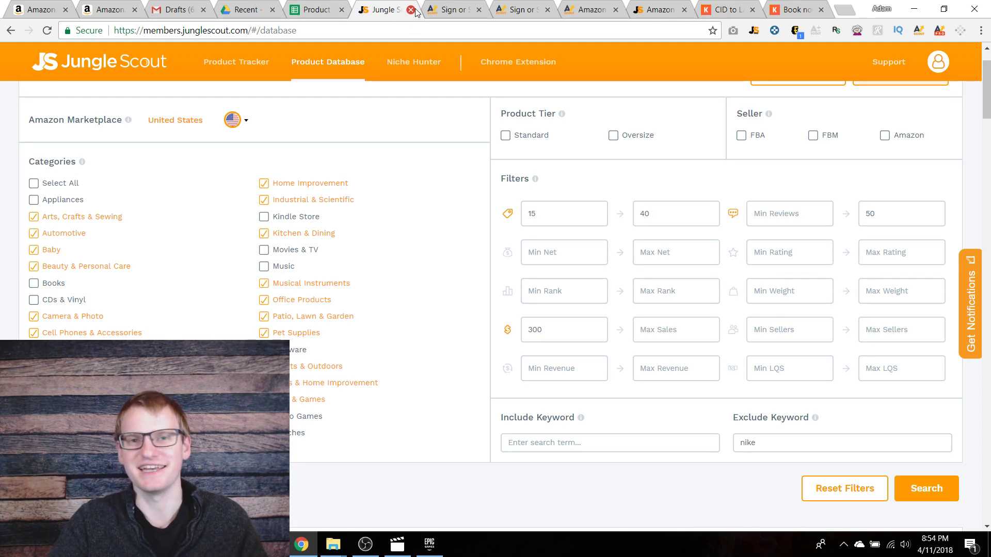
mouse_move(455, 9)
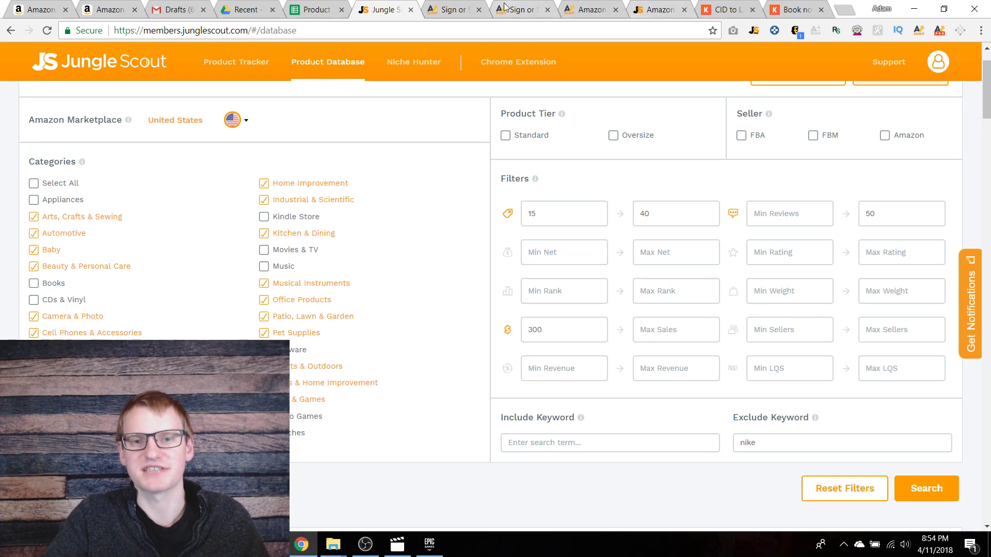
left_click(518, 9)
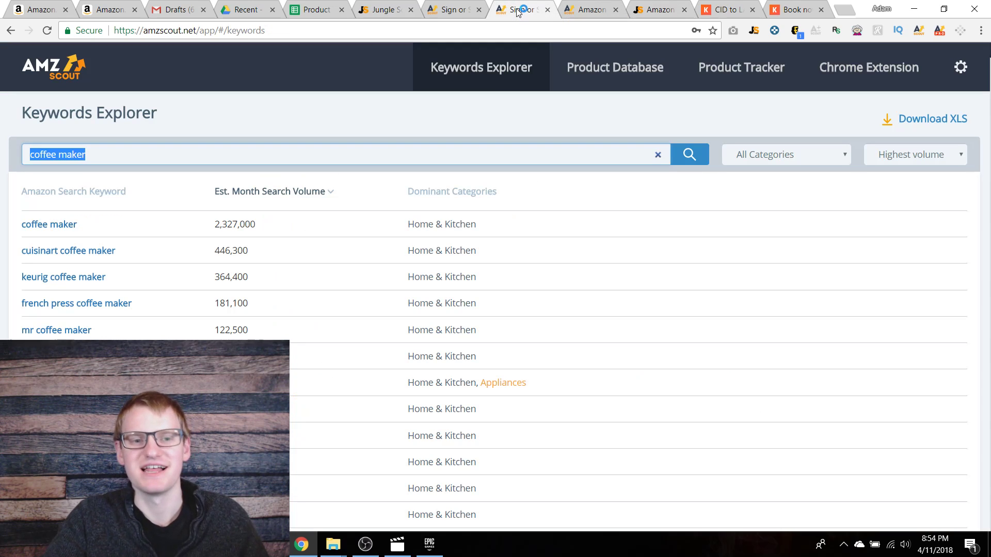
left_click(588, 10)
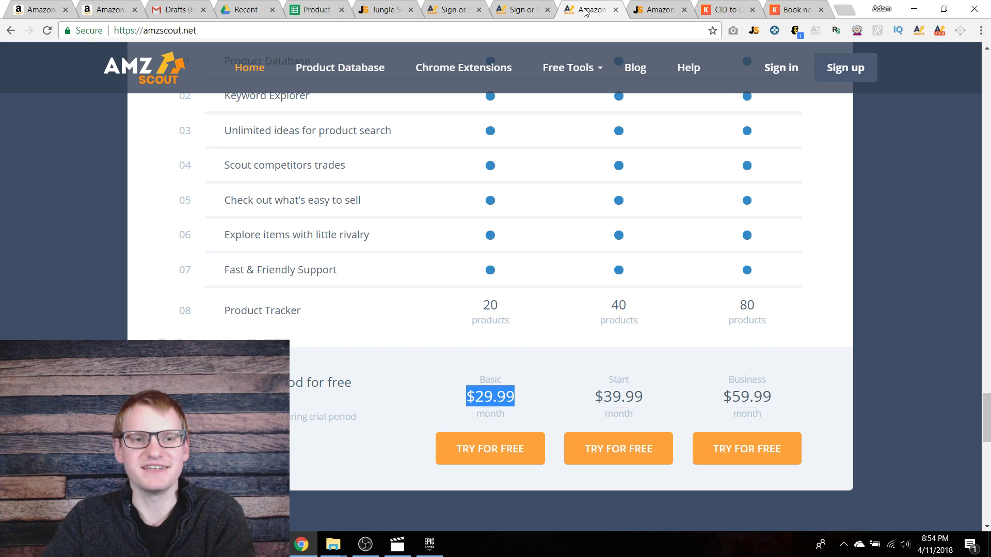
mouse_move(621, 126)
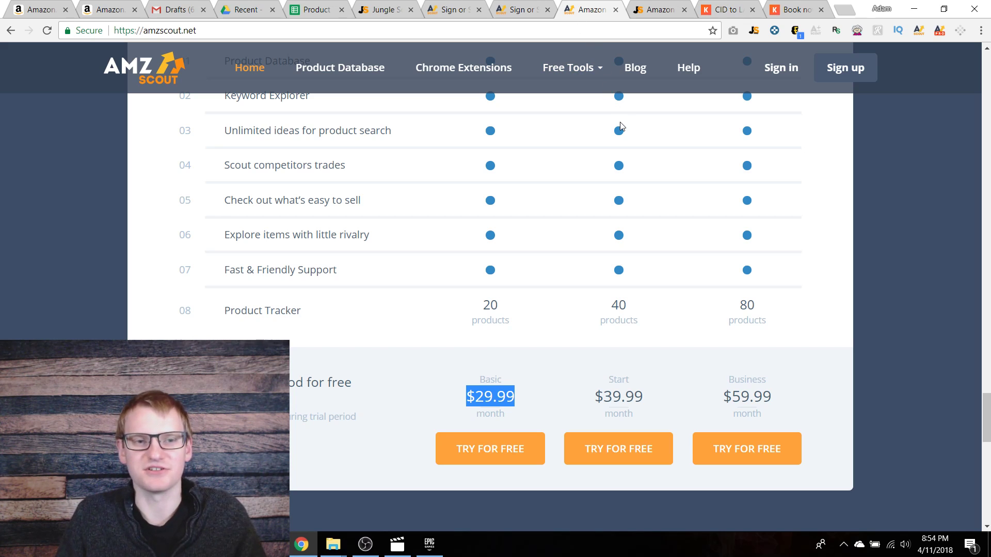
mouse_move(634, 146)
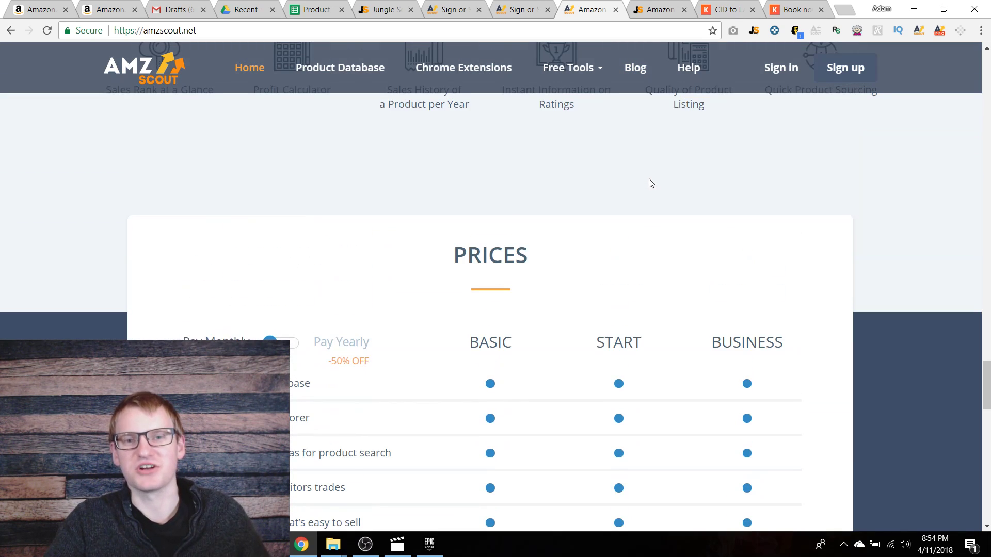
mouse_move(648, 185)
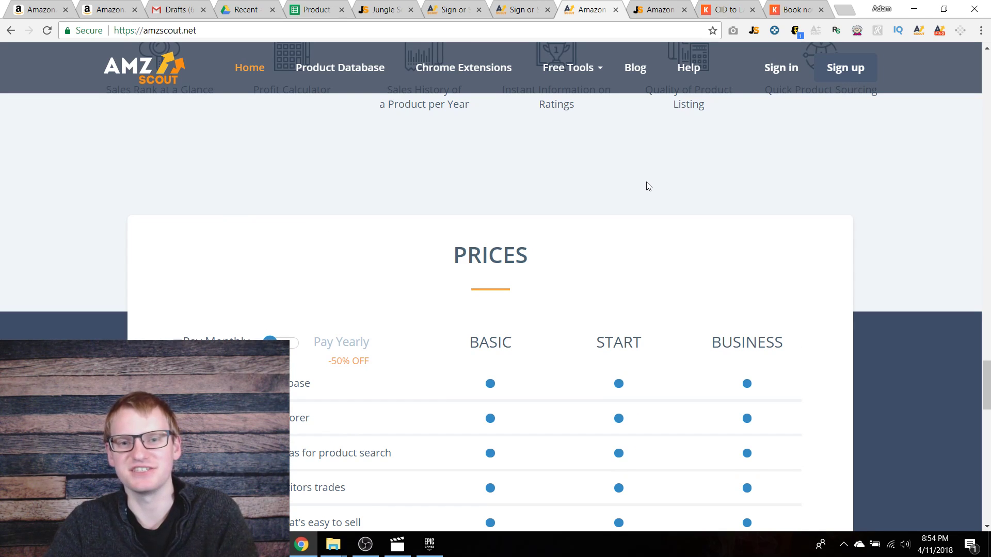
scroll("down", 3)
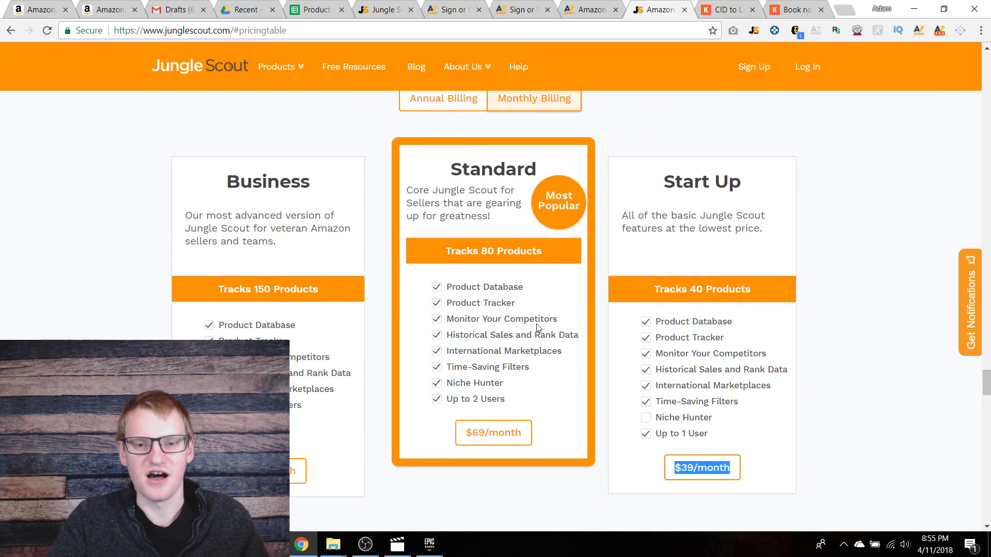
mouse_move(529, 354)
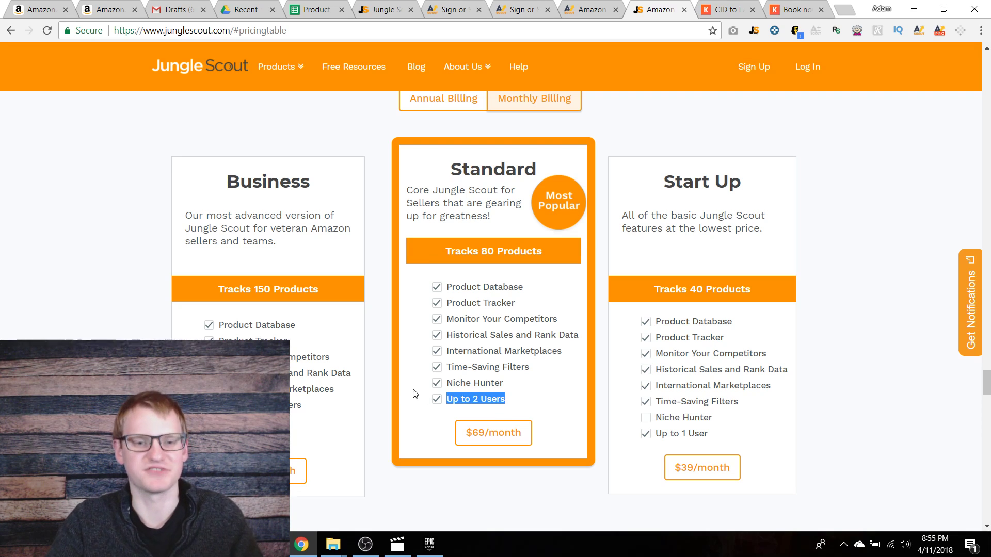
mouse_move(303, 413)
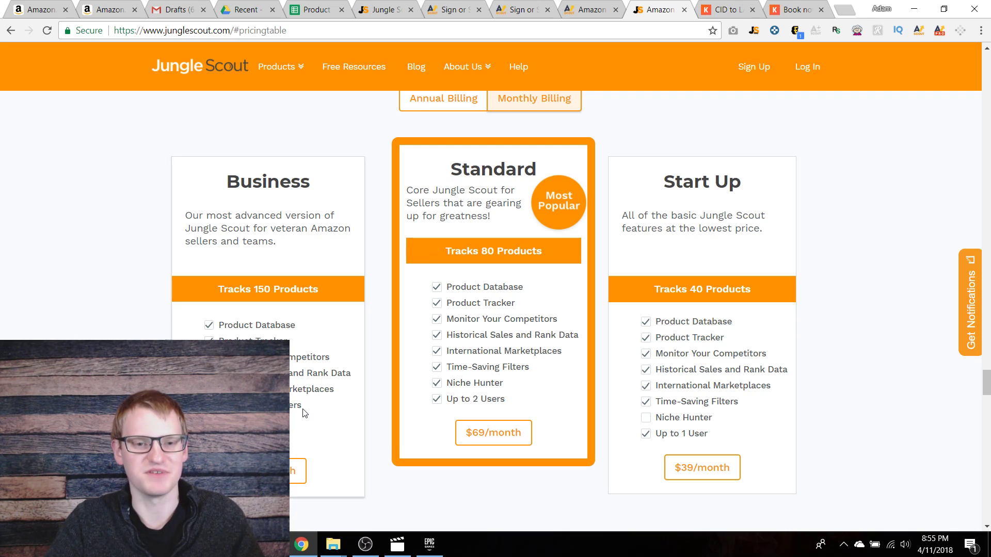
Scroll down to show the full Business column with its 5-user limit
scroll("down", 3)
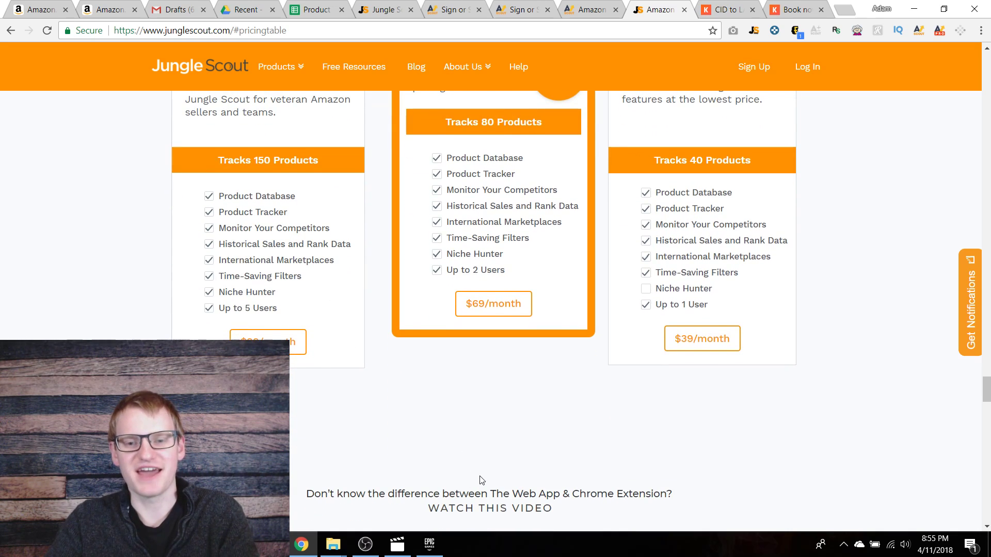